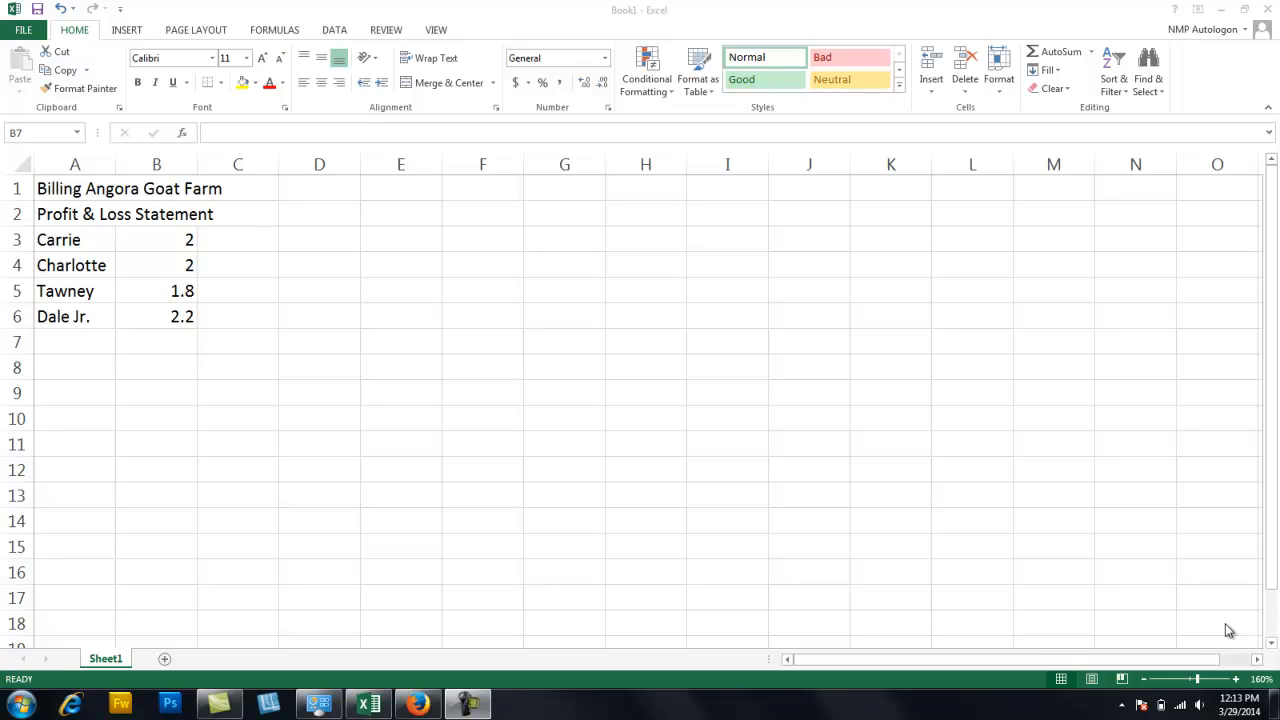
{"action": "mouse_move", "coordinate": [1224, 640]}
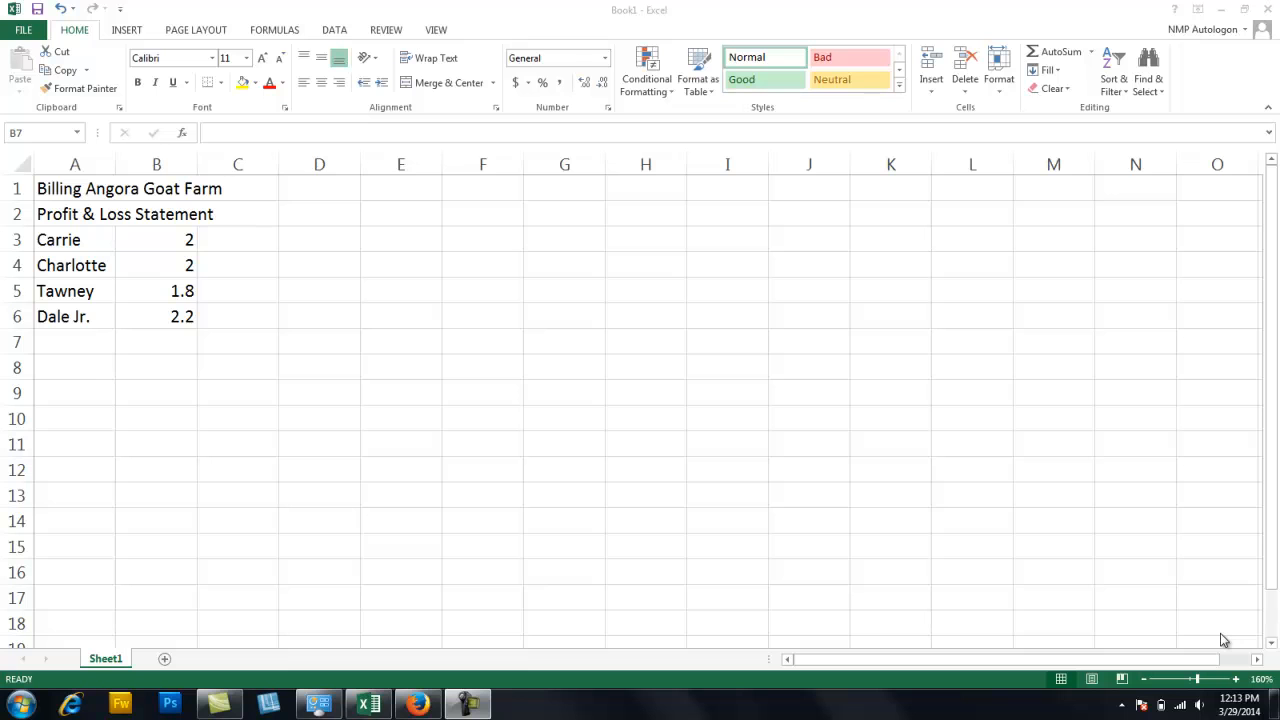
{"action": "mouse_move", "coordinate": [1100, 604]}
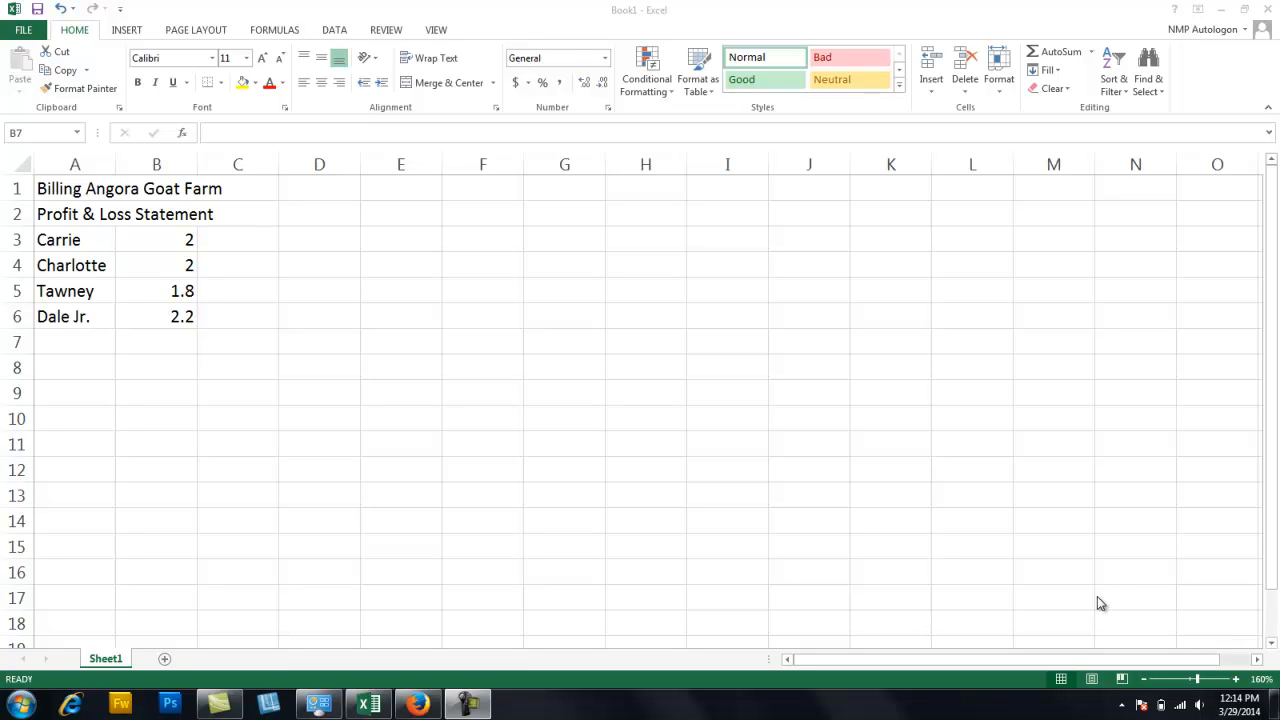
{"action": "mouse_move", "coordinate": [1074, 644]}
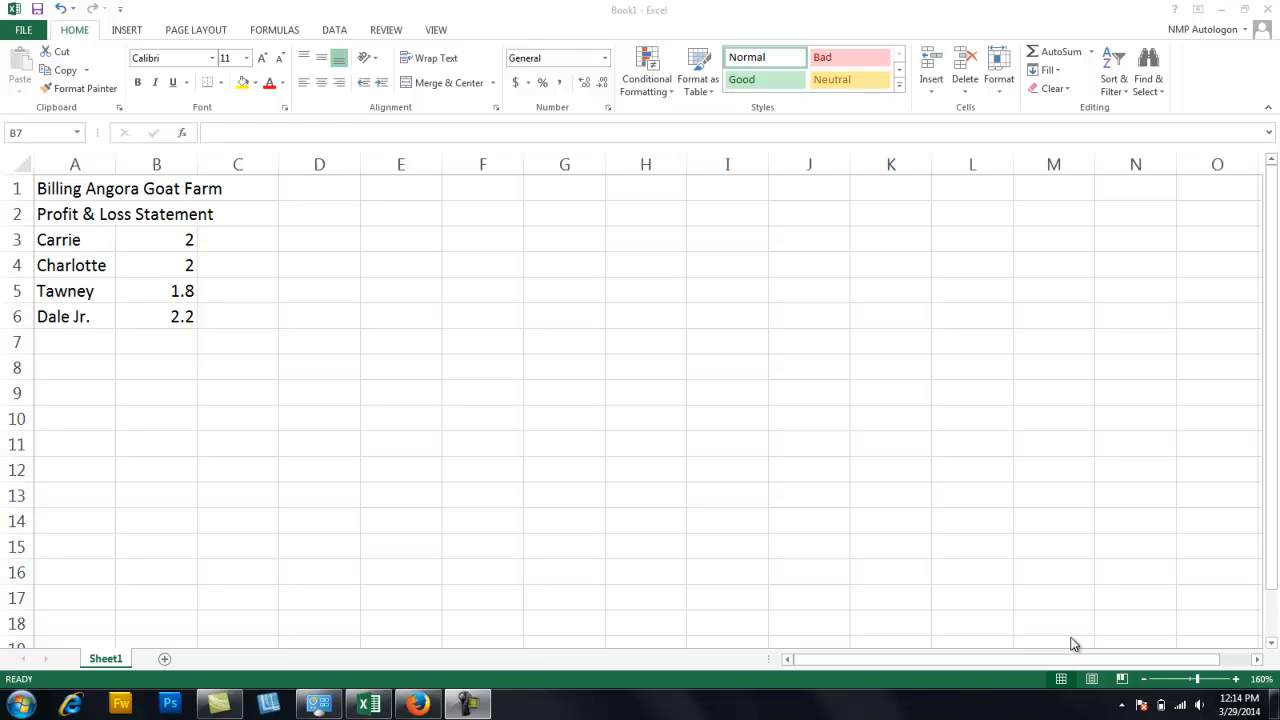
{"action": "mouse_move", "coordinate": [185, 589]}
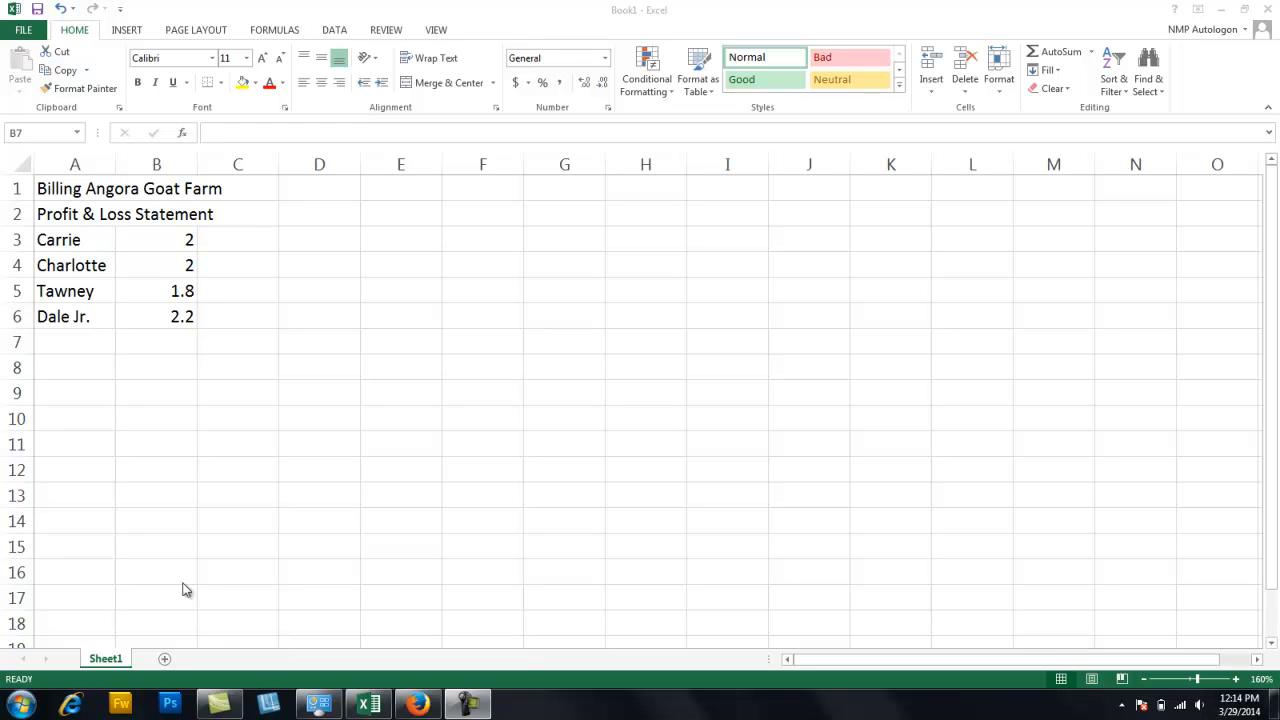
{"action": "mouse_move", "coordinate": [82, 345]}
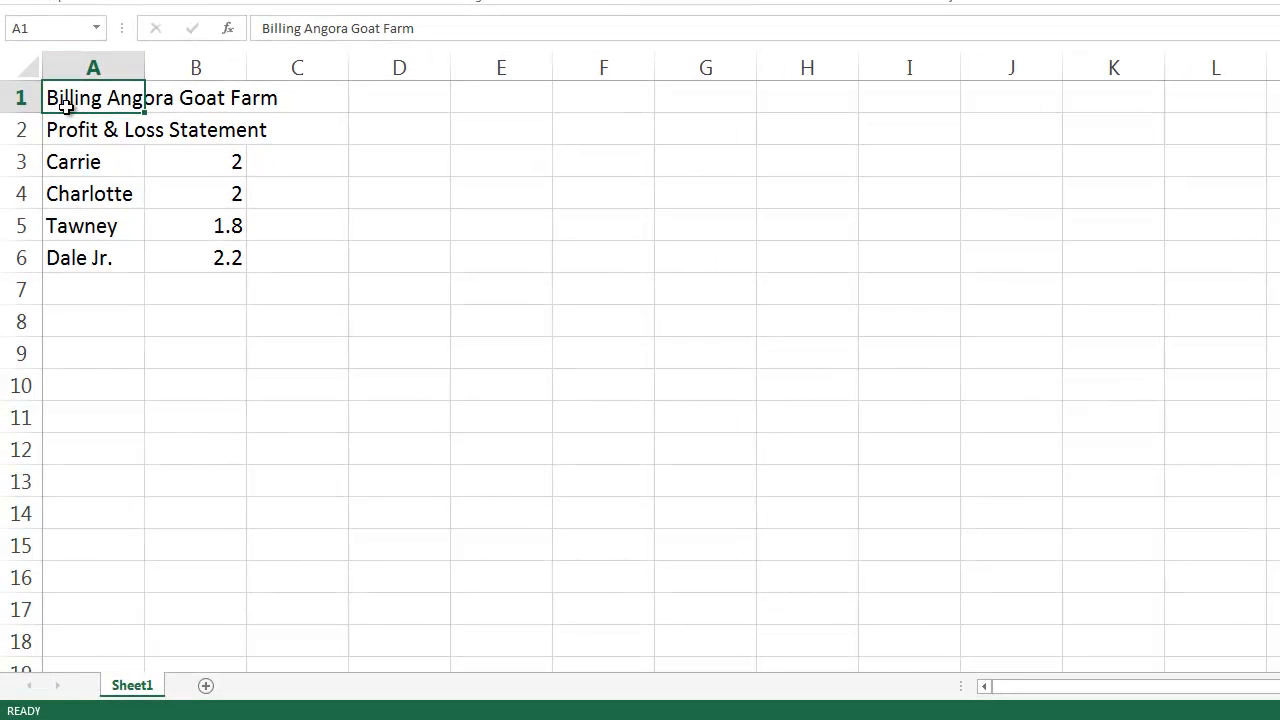
{"action": "mouse_move", "coordinate": [353, 33]}
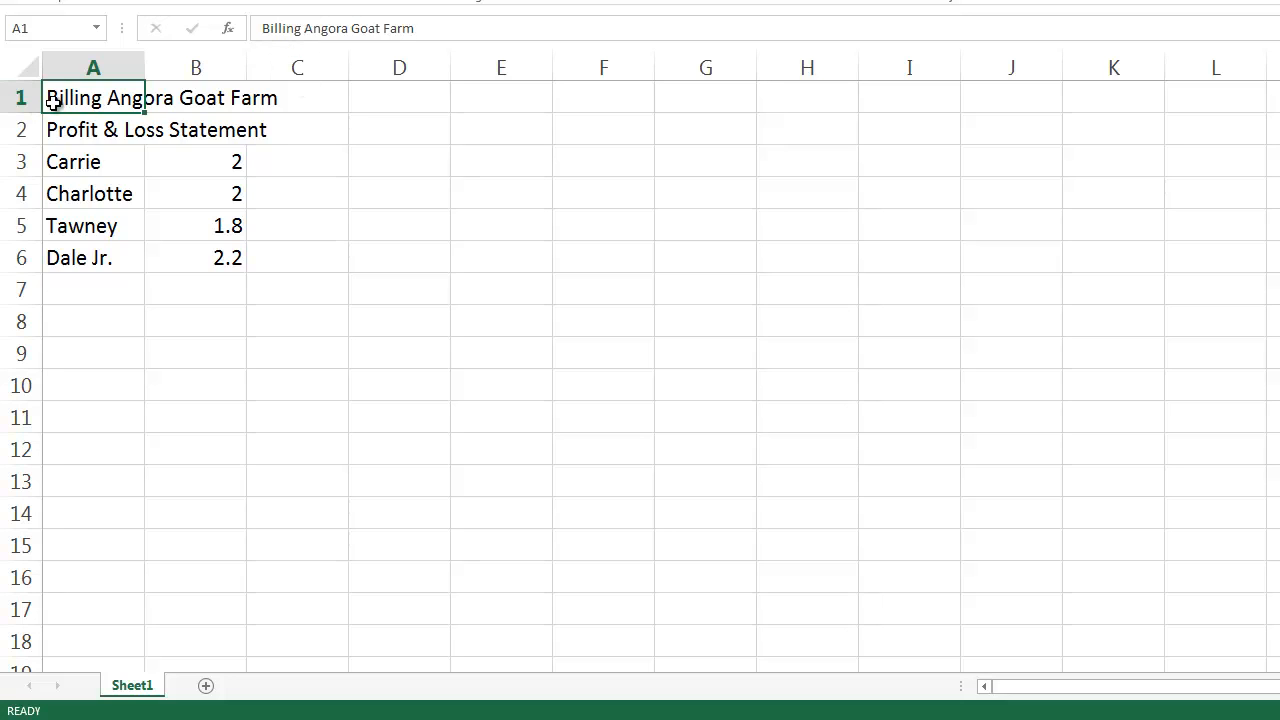
{"action": "mouse_move", "coordinate": [268, 96]}
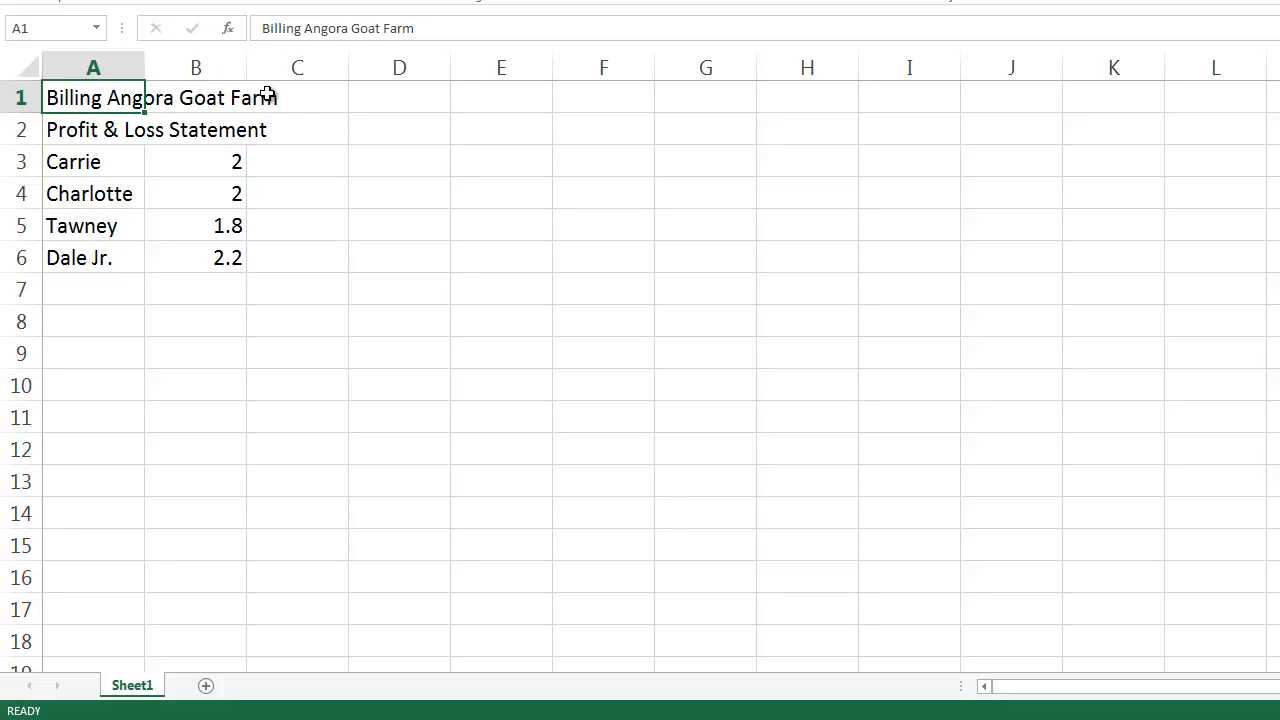
{"action": "mouse_move", "coordinate": [405, 91]}
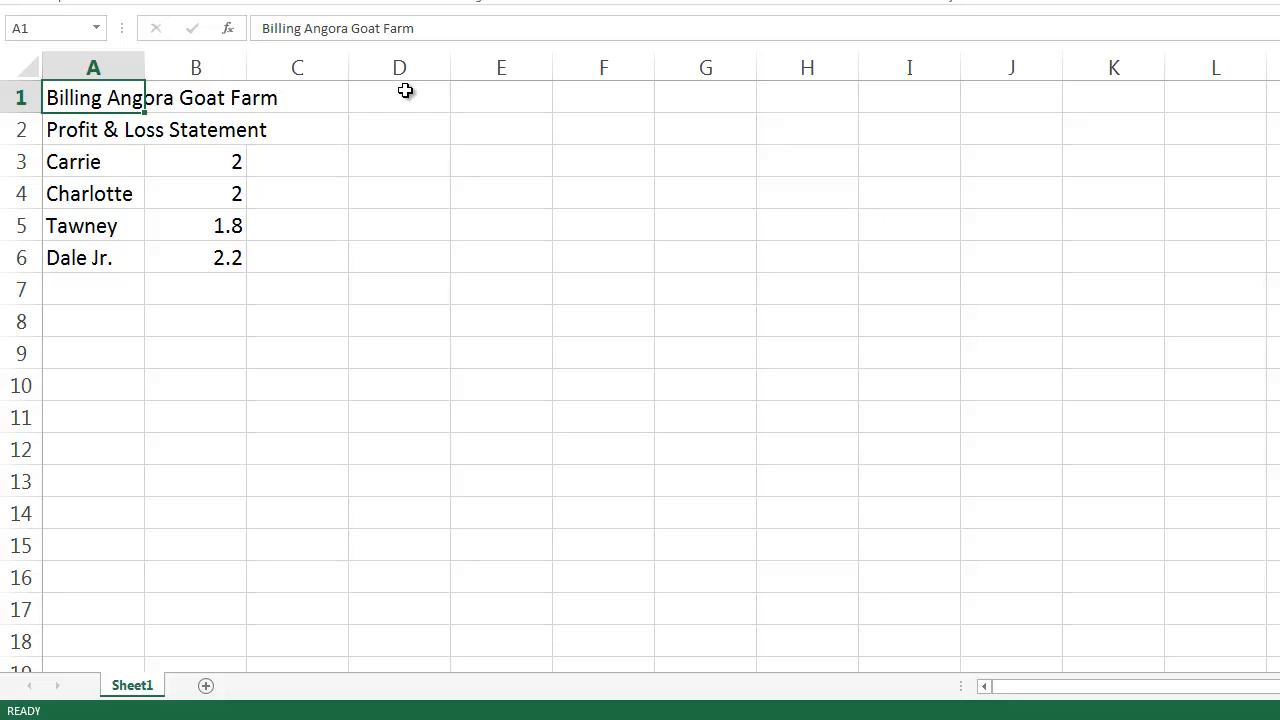
Check that the farm title is stored in A1, with B1 and D1 empty.
{"action": "left_click", "coordinate": [399, 97]}
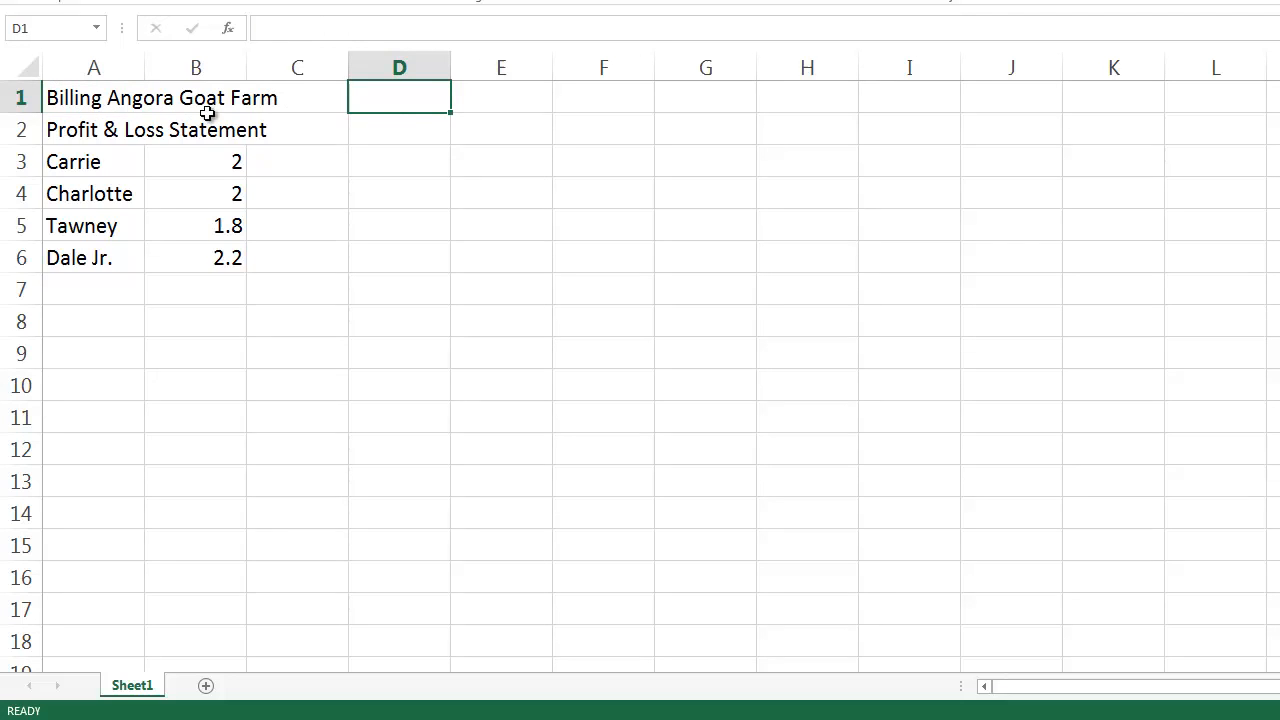
{"action": "mouse_move", "coordinate": [303, 98]}
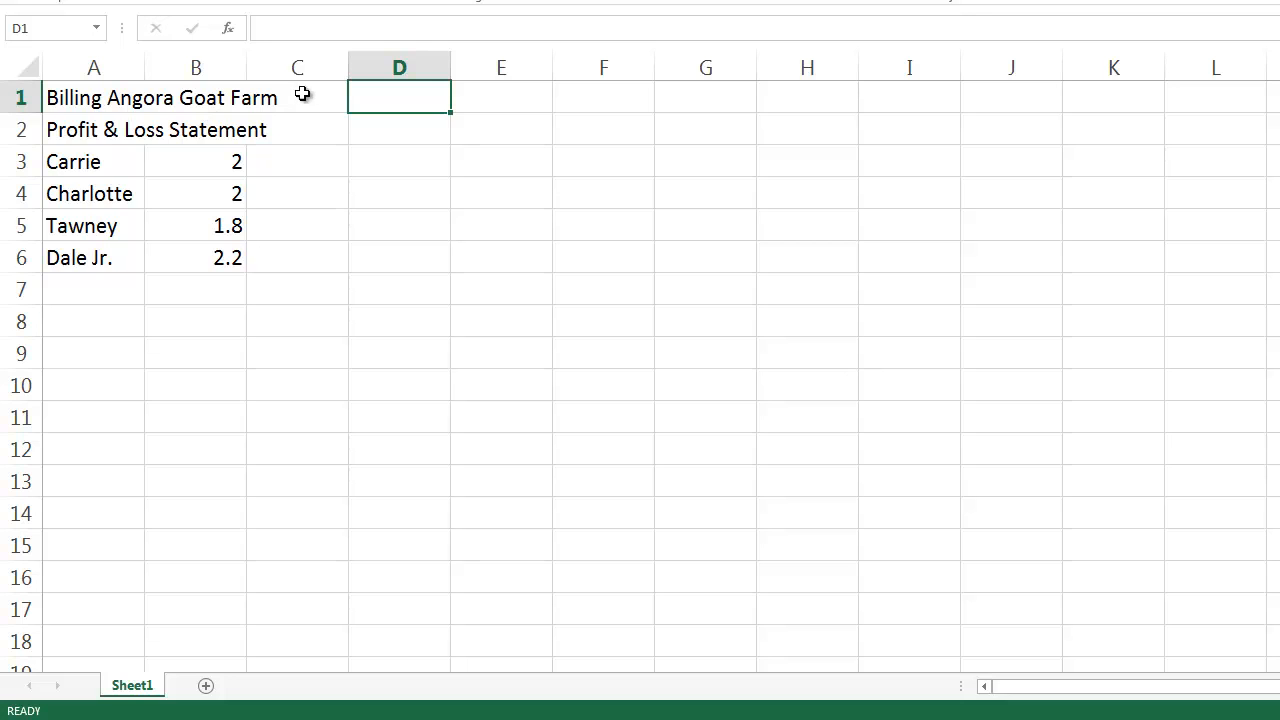
{"action": "left_click", "coordinate": [196, 97]}
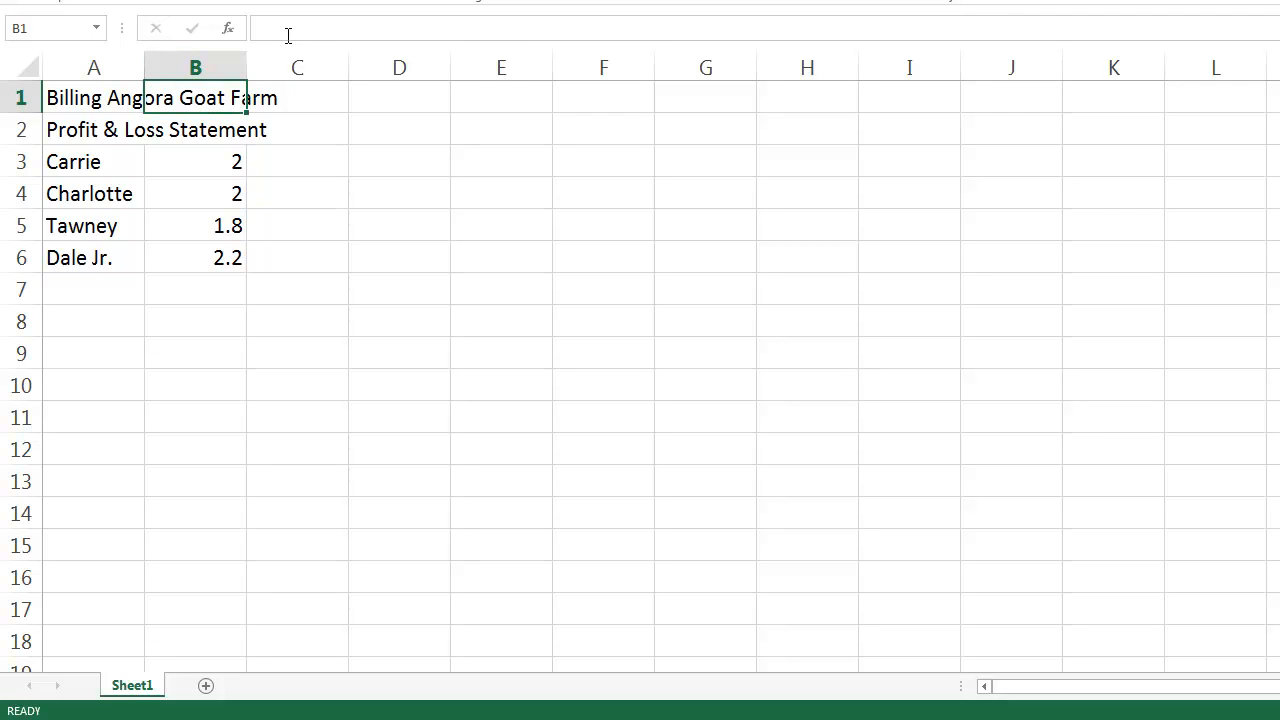
{"action": "mouse_move", "coordinate": [411, 22]}
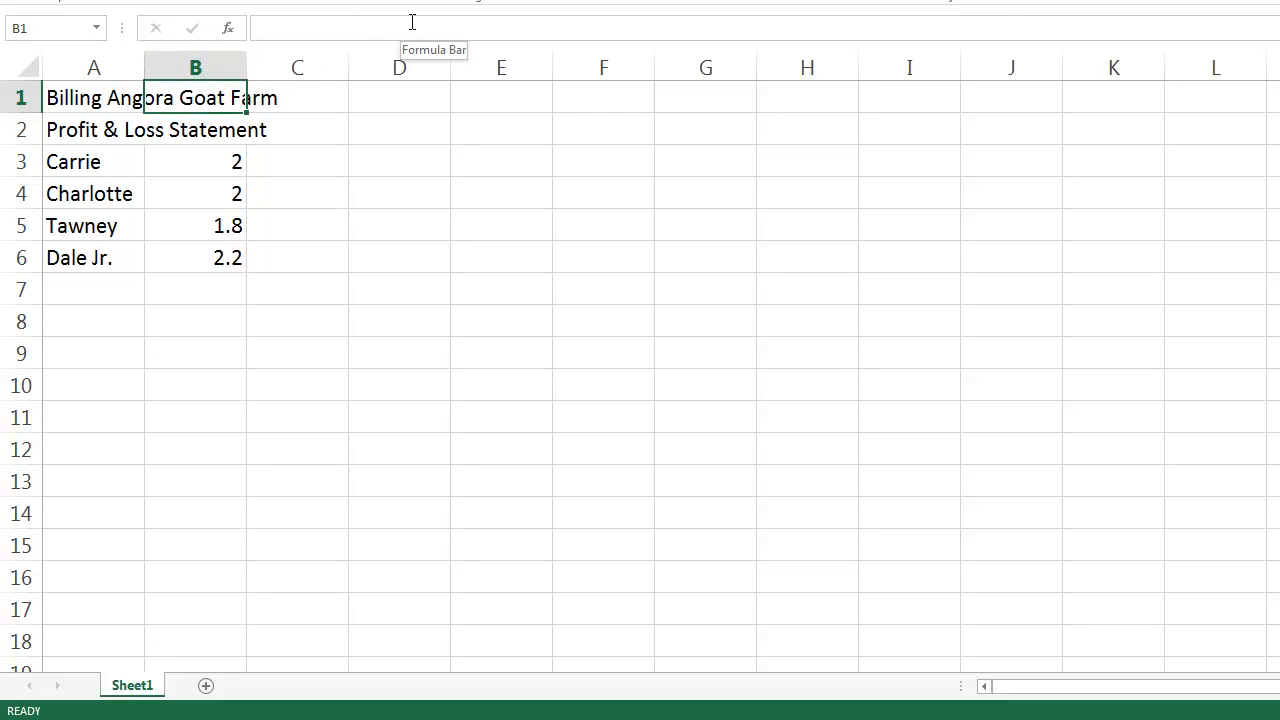
{"action": "left_click", "coordinate": [93, 67]}
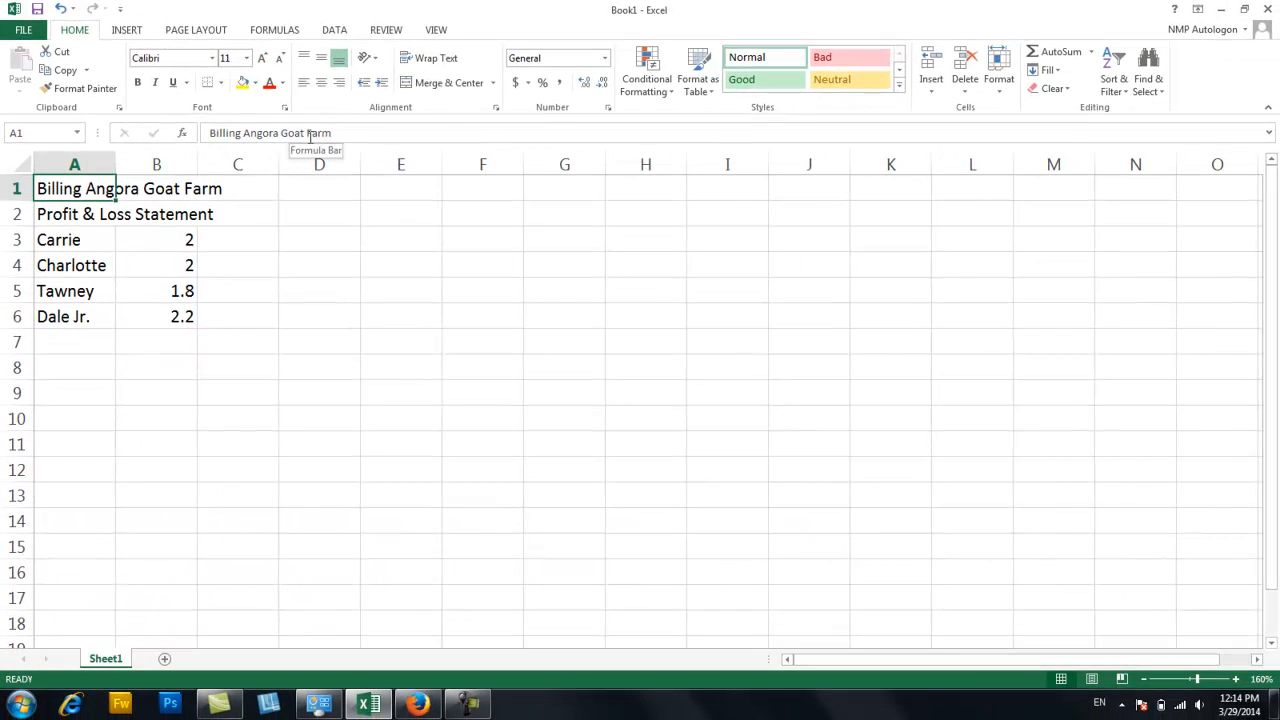
{"action": "mouse_move", "coordinate": [105, 211]}
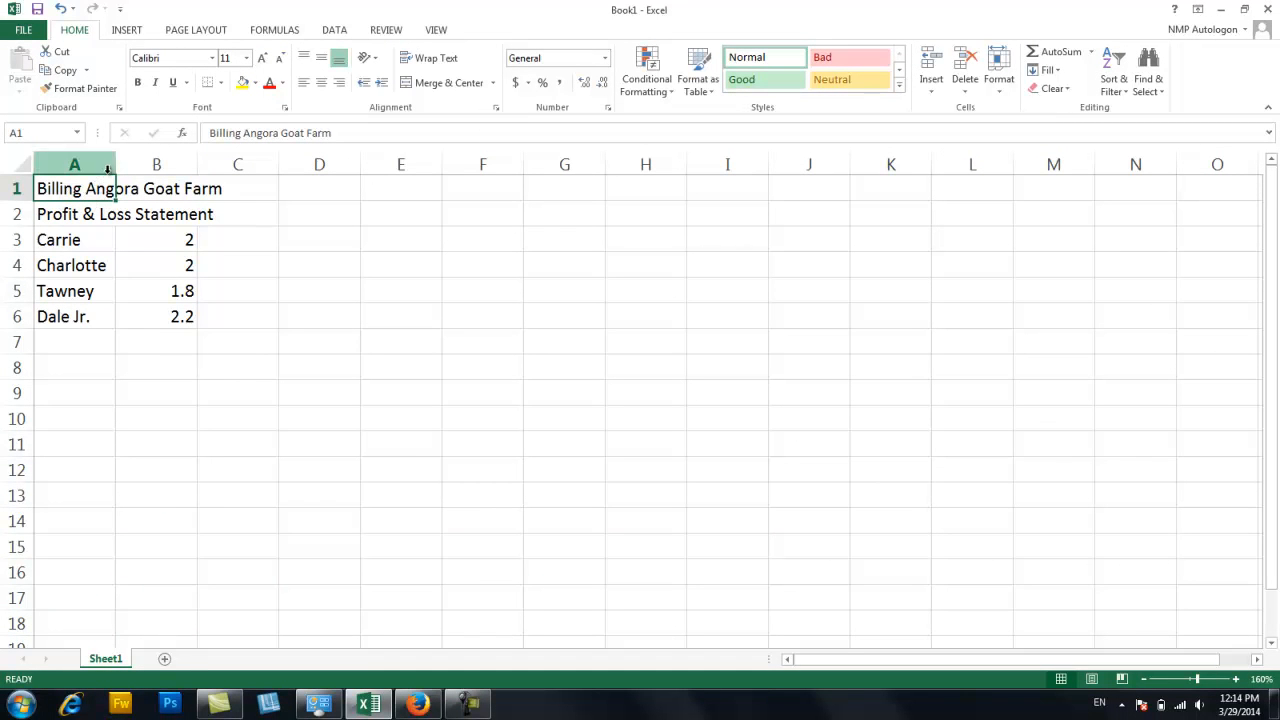
{"action": "mouse_move", "coordinate": [115, 164]}
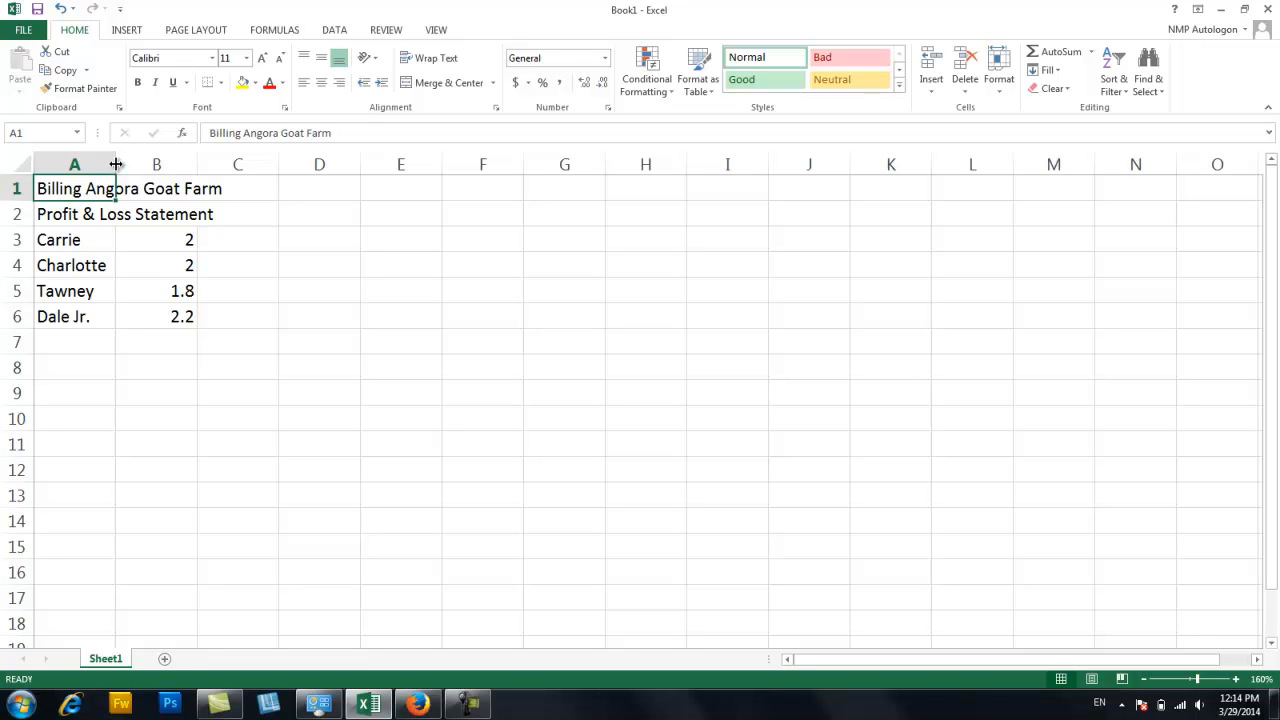
Widen column A to fit the Billing Angora Goat Farm title, then reselect A1.
{"action": "left_click_drag", "start_coordinate": [116, 164], "coordinate": [240, 164]}
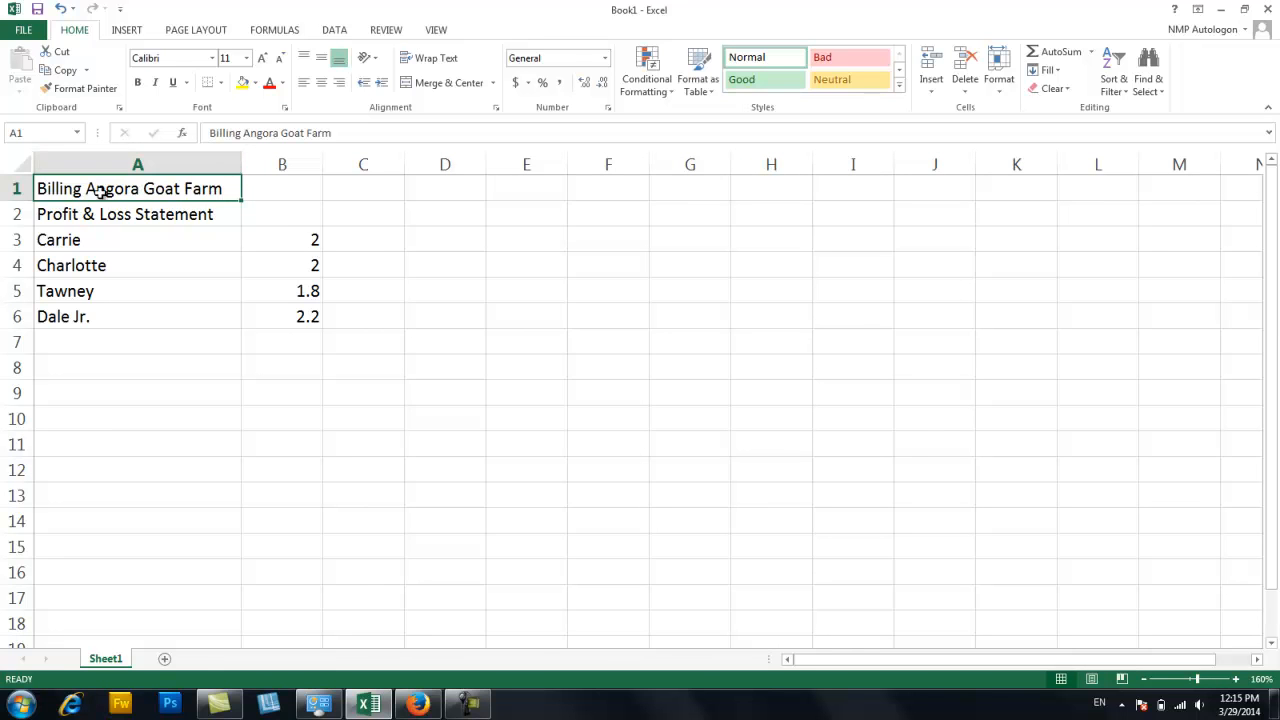
{"action": "mouse_move", "coordinate": [207, 177]}
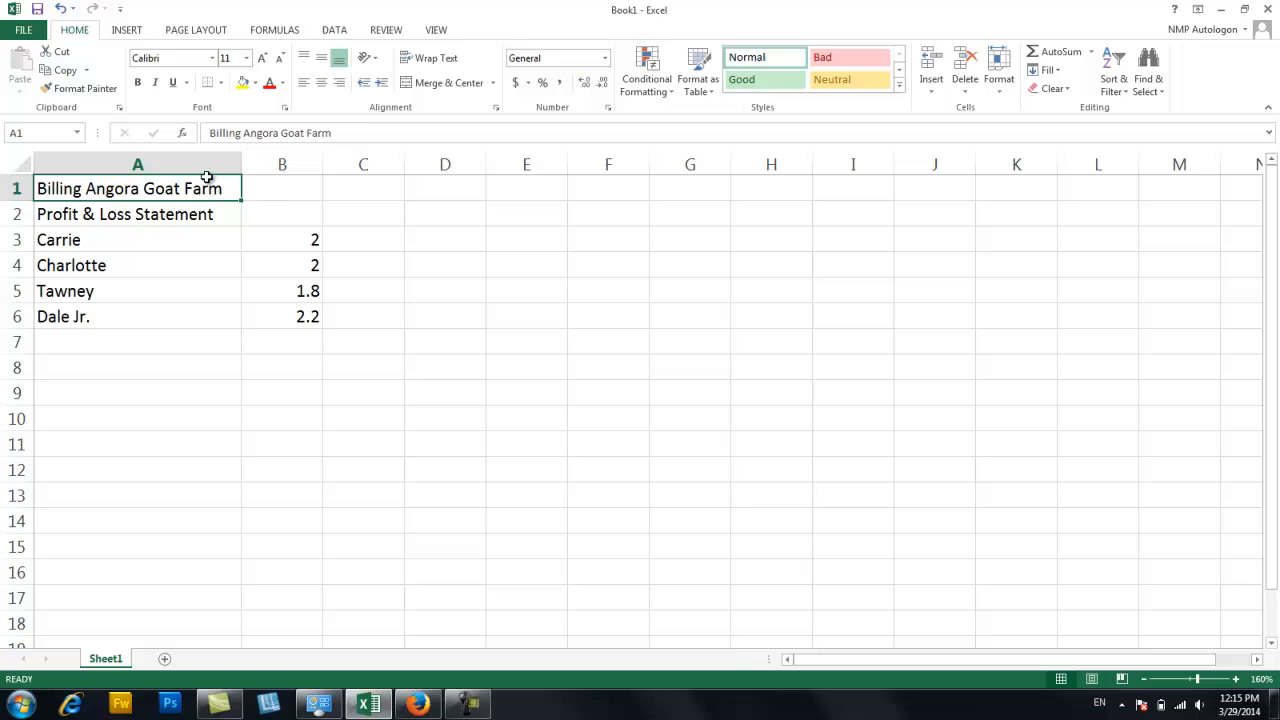
{"action": "left_click", "coordinate": [282, 188]}
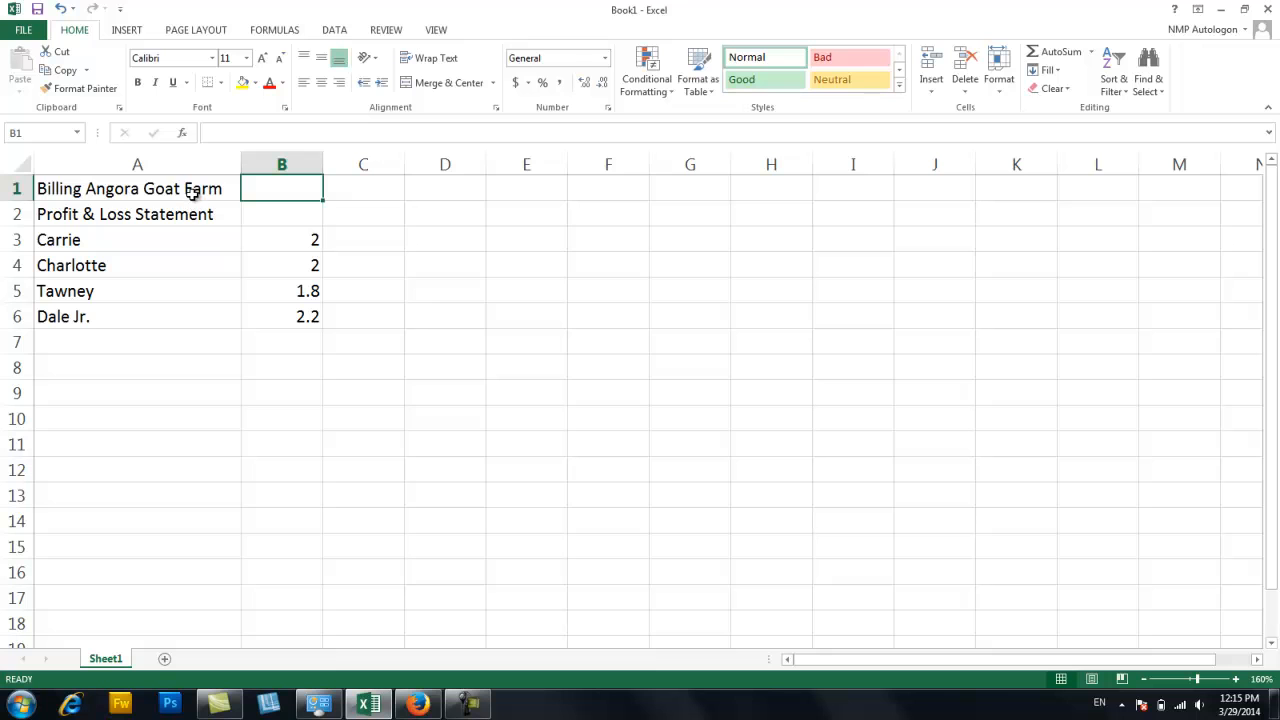
{"action": "mouse_move", "coordinate": [212, 183]}
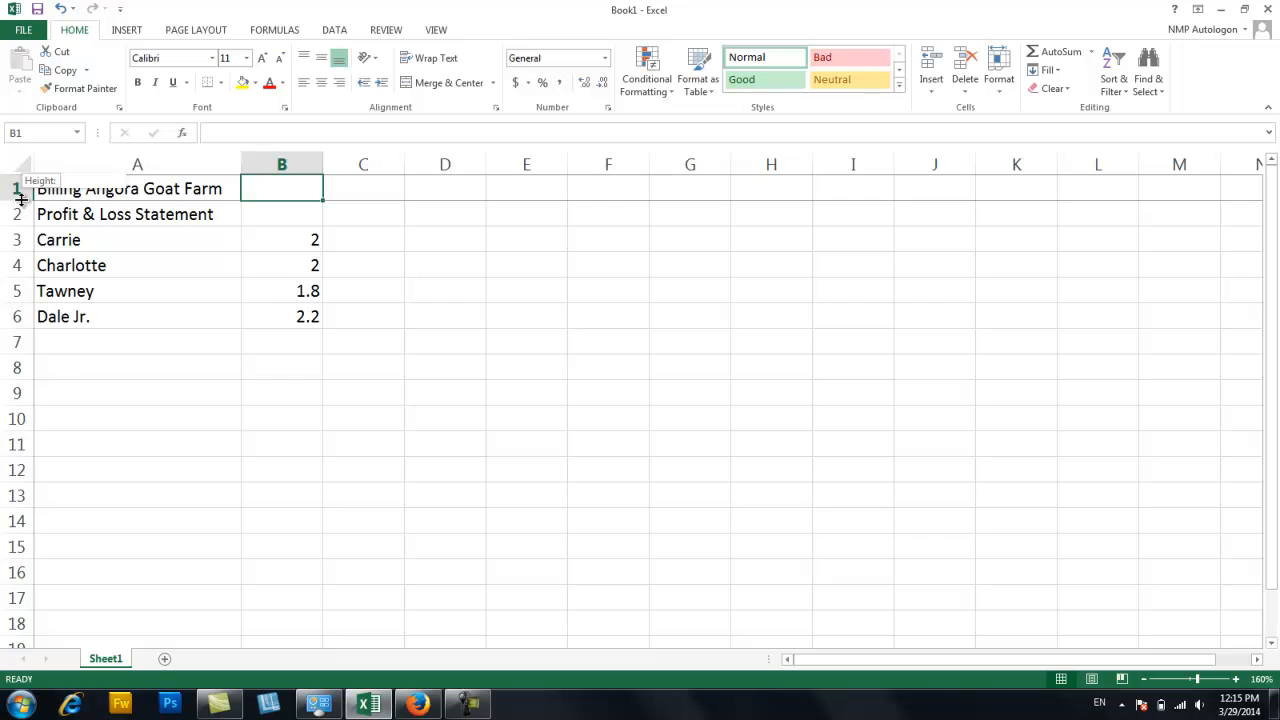
{"action": "left_click_drag", "start_coordinate": [17, 199], "coordinate": [17, 275]}
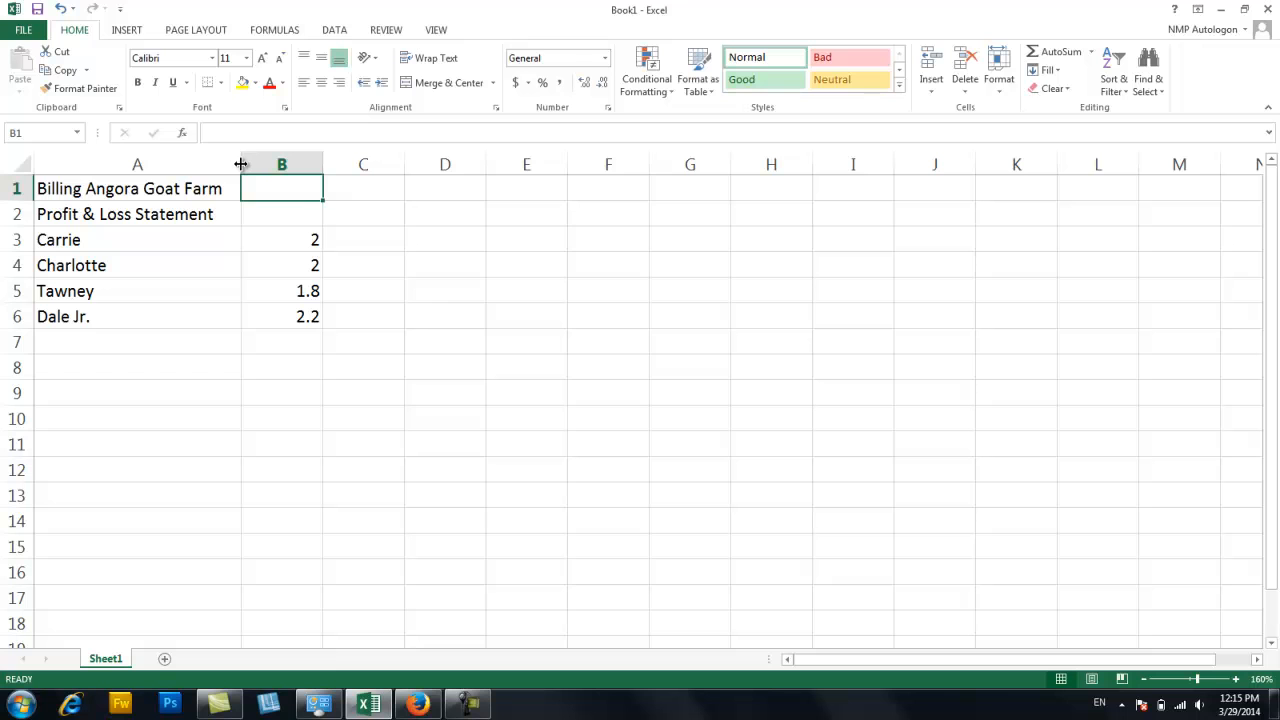
{"action": "mouse_move", "coordinate": [256, 184]}
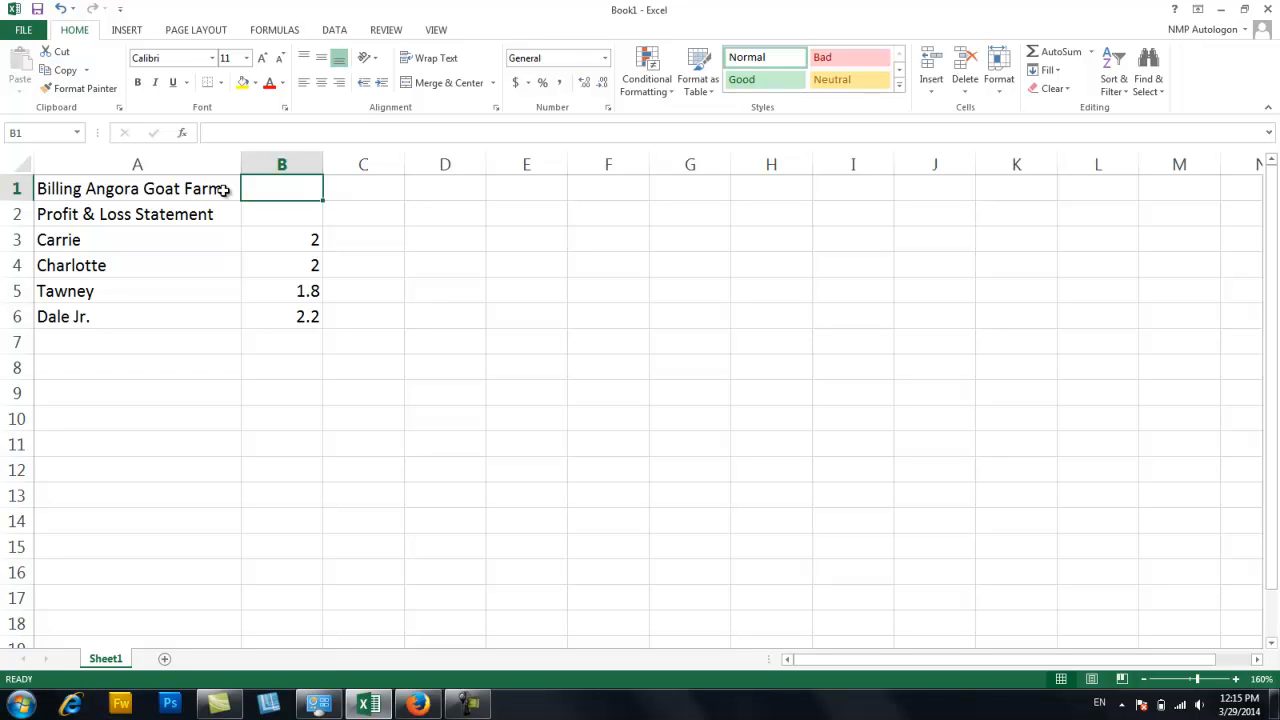
{"action": "left_click", "coordinate": [445, 188]}
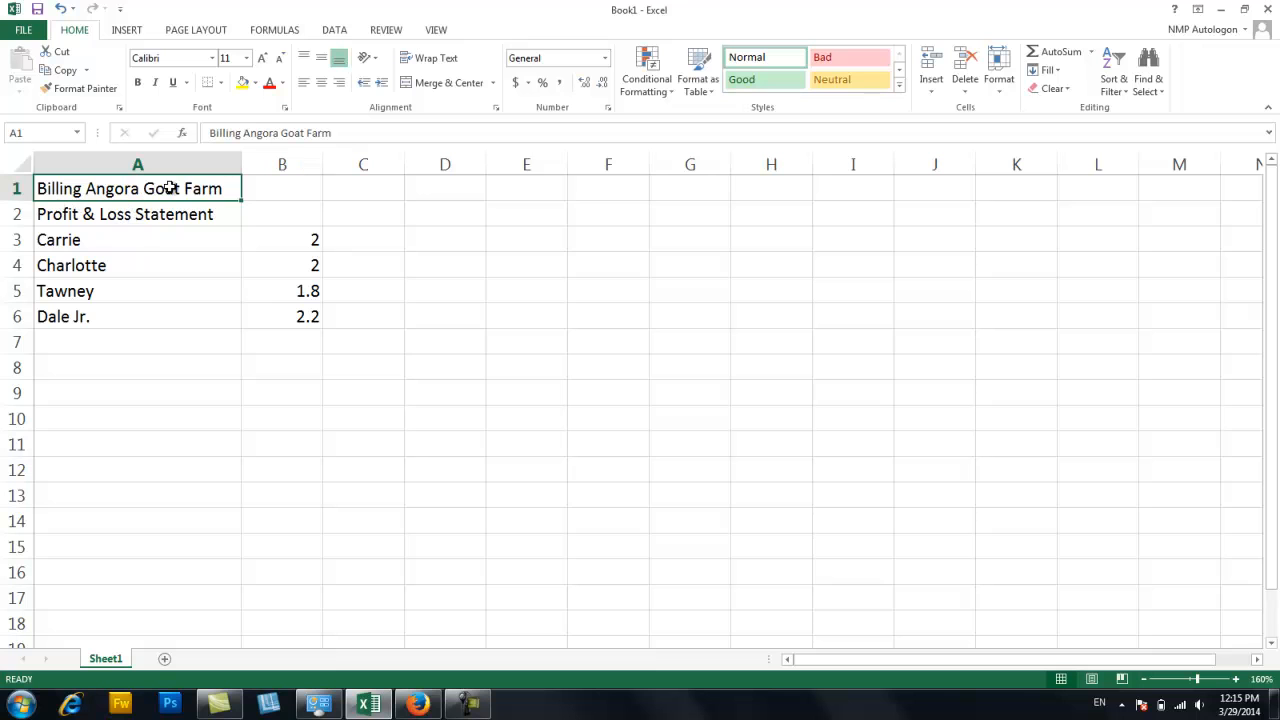
{"action": "mouse_move", "coordinate": [160, 216]}
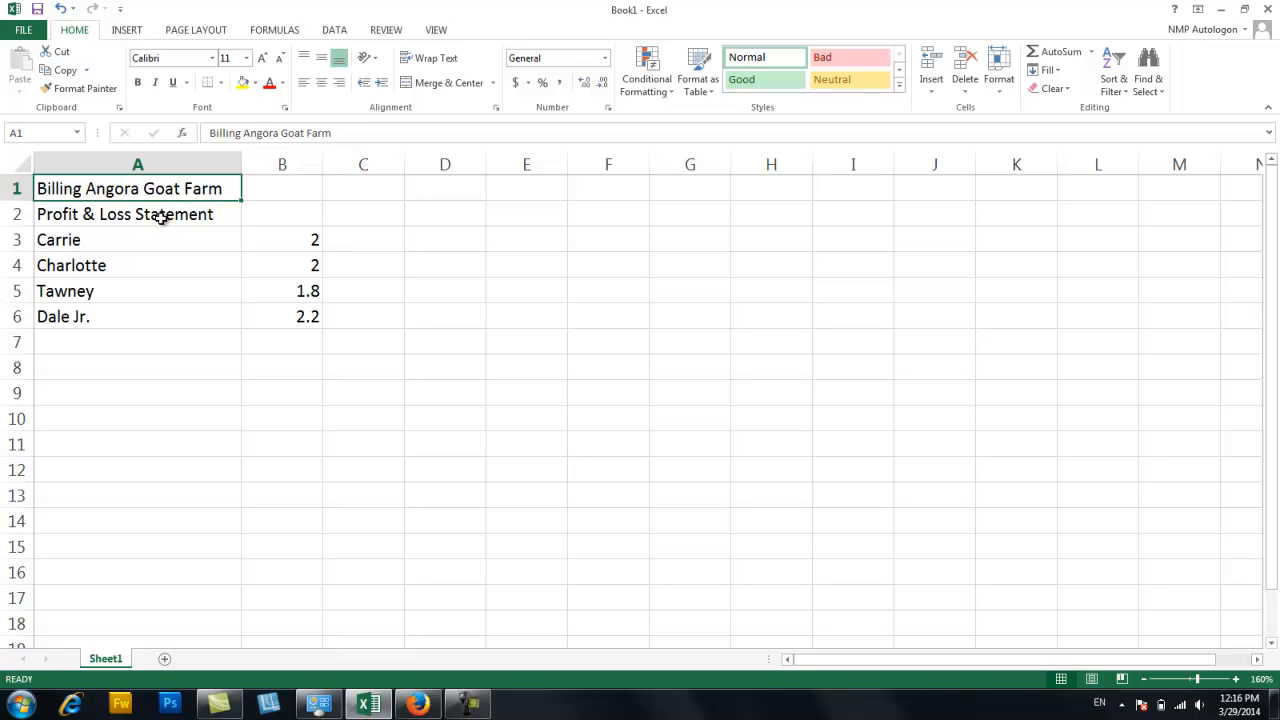
{"action": "left_click", "coordinate": [282, 239]}
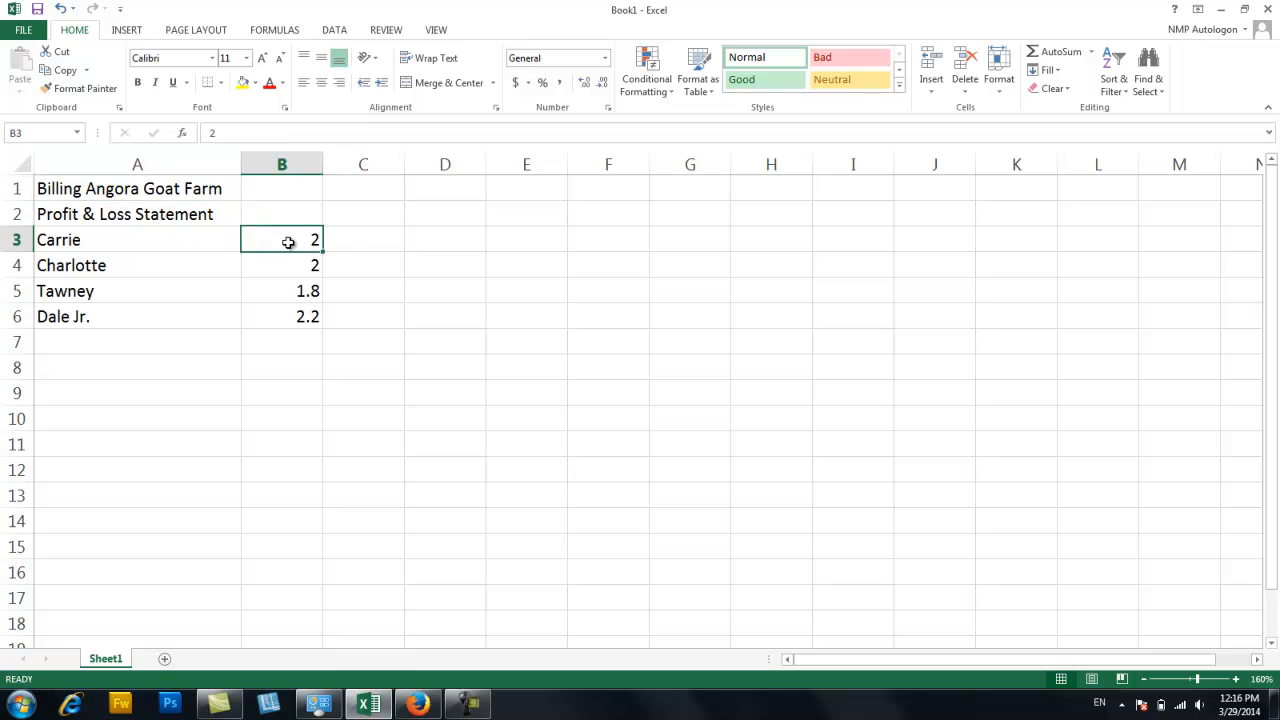
{"action": "left_click", "coordinate": [281, 264]}
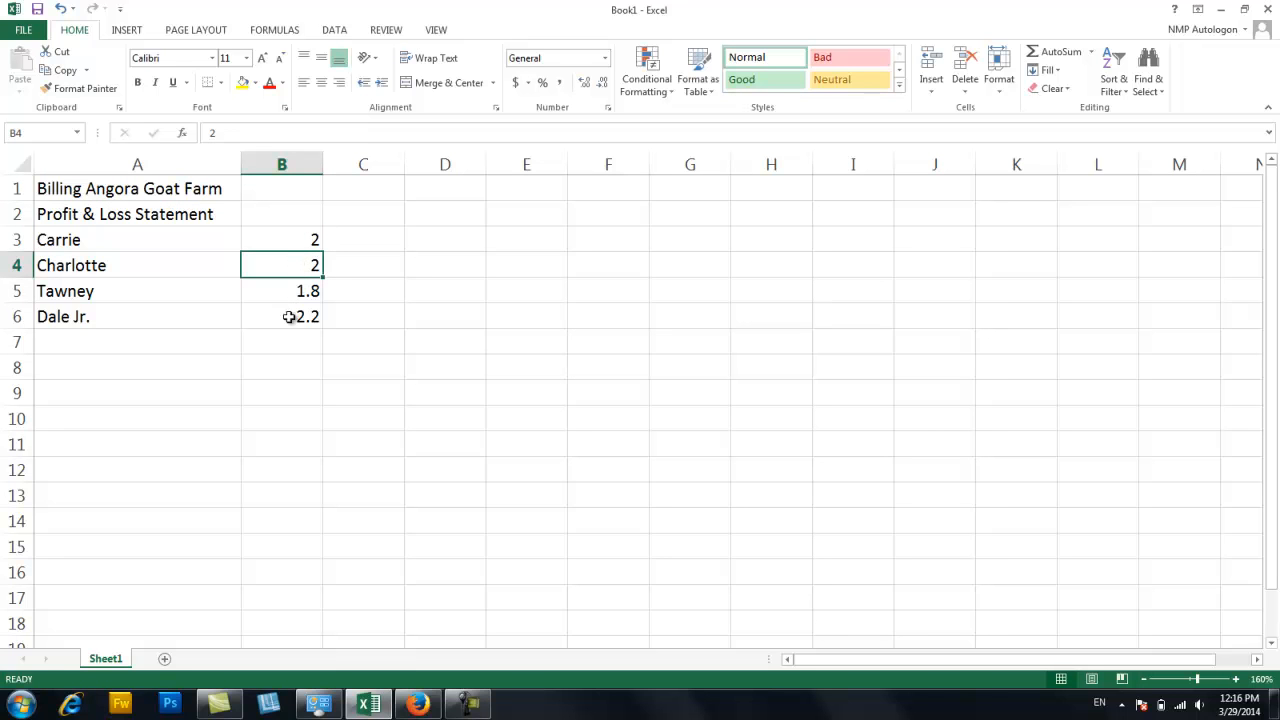
{"action": "mouse_move", "coordinate": [280, 338]}
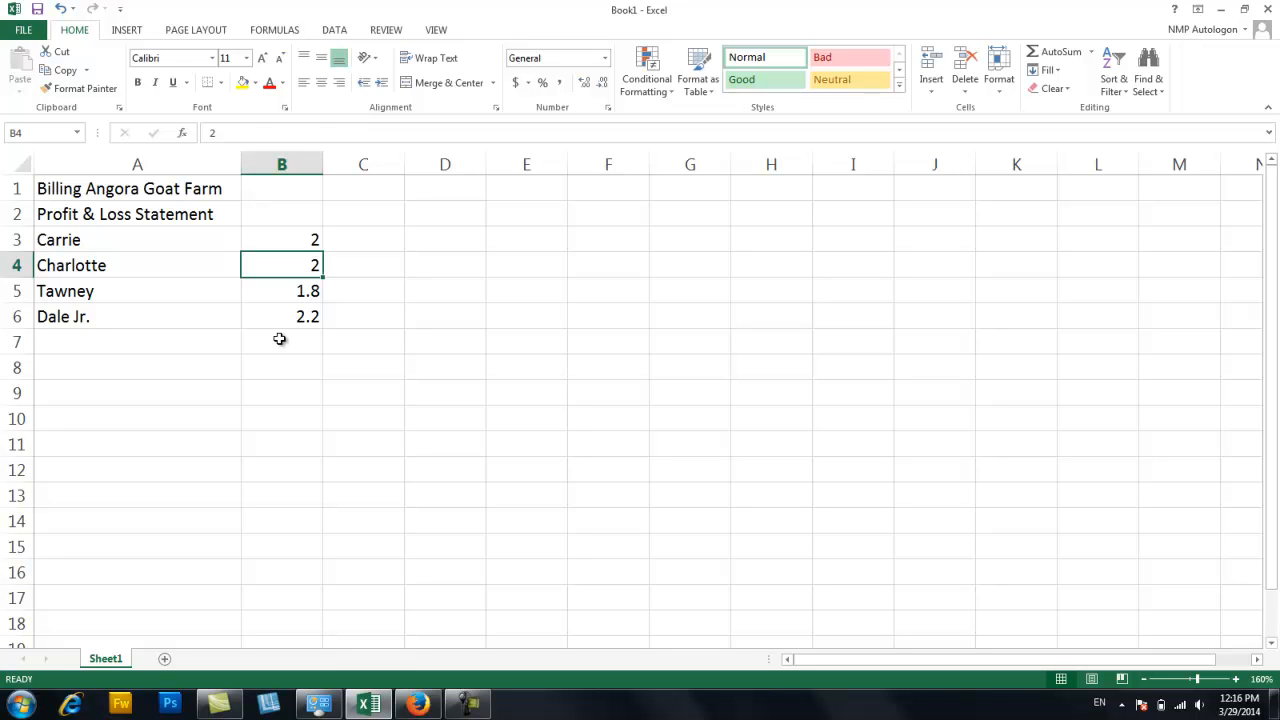
{"action": "mouse_move", "coordinate": [265, 313]}
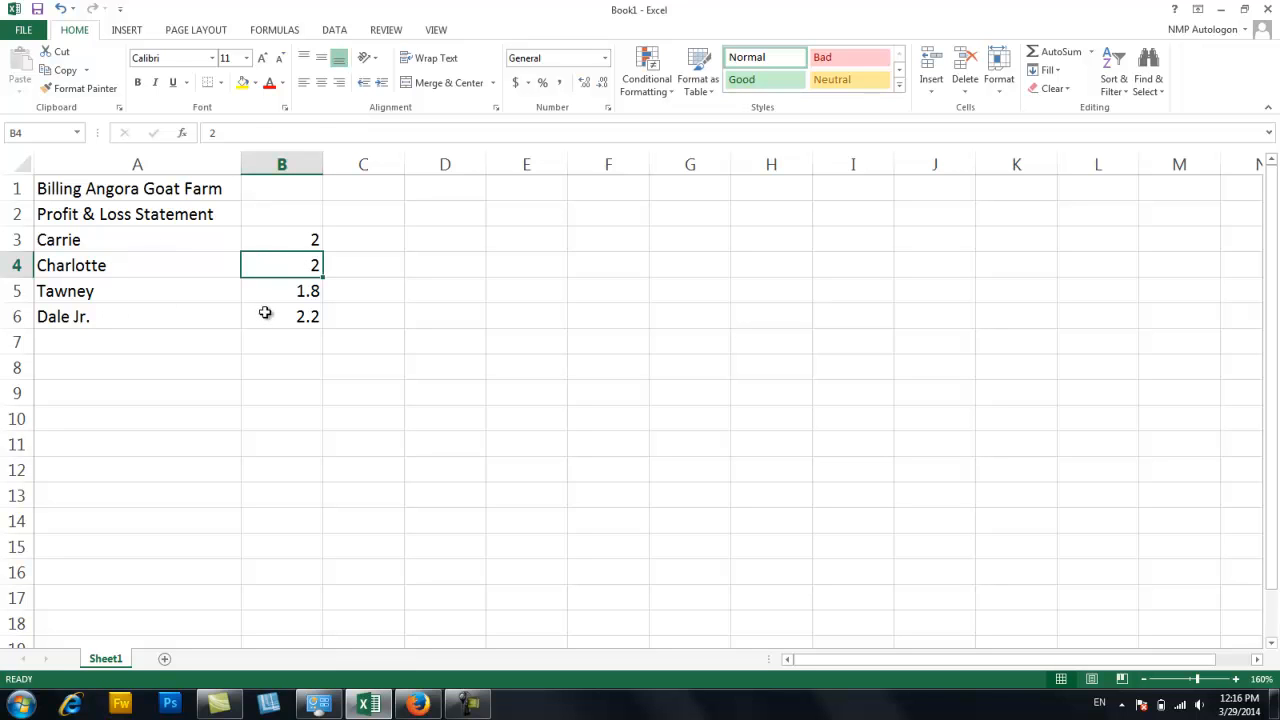
{"action": "left_click", "coordinate": [281, 341]}
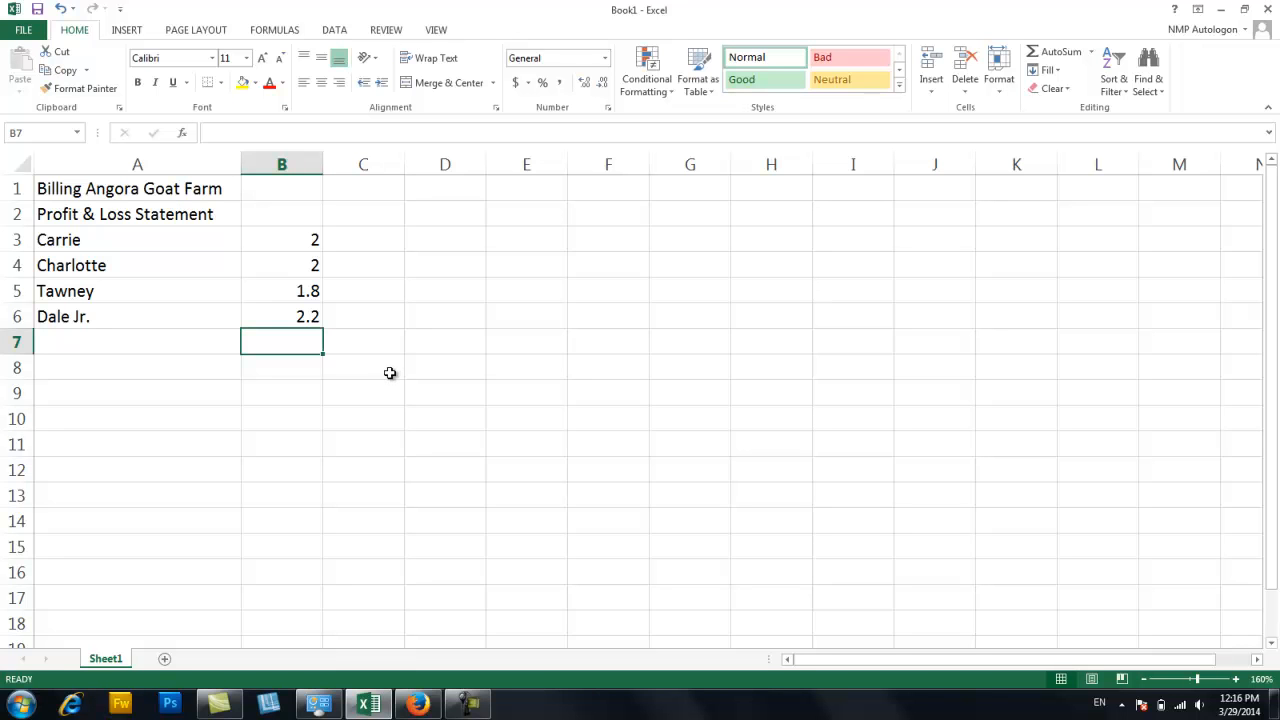
Enter =SUM(B3:B6) in B7 so the four goat weights total 8.
{"action": "type", "text": "="}
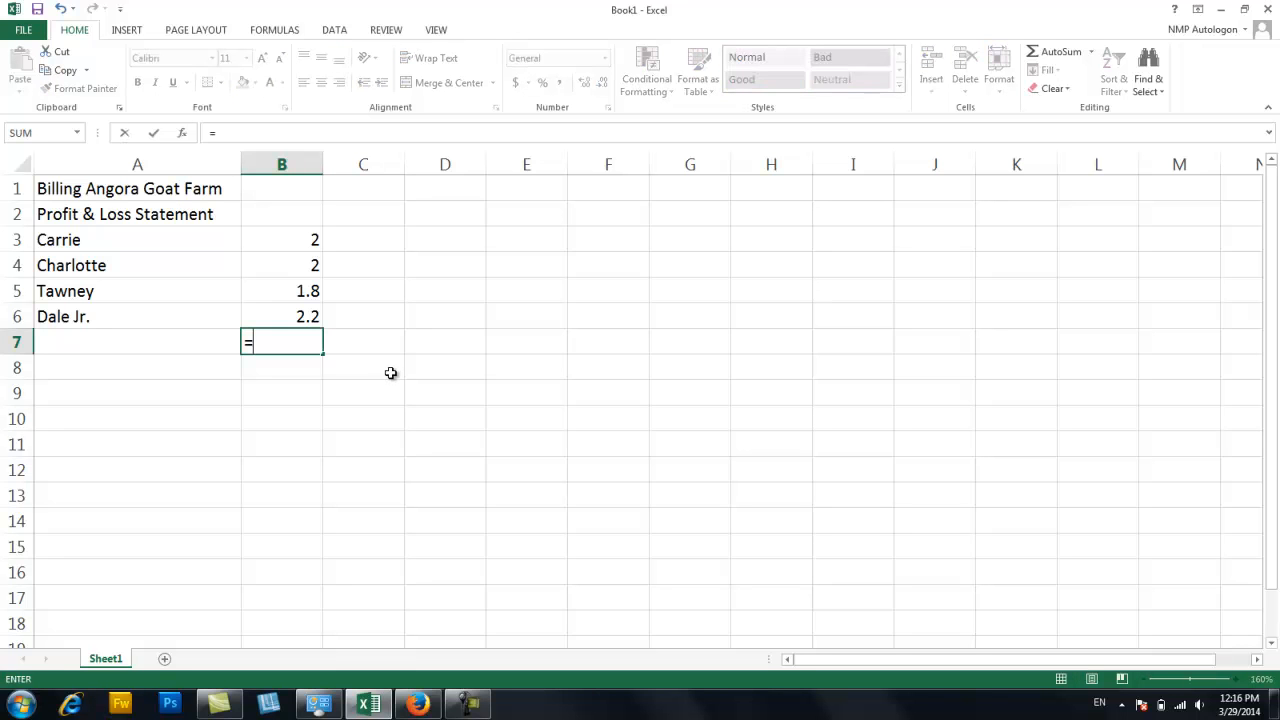
{"action": "mouse_move", "coordinate": [324, 438]}
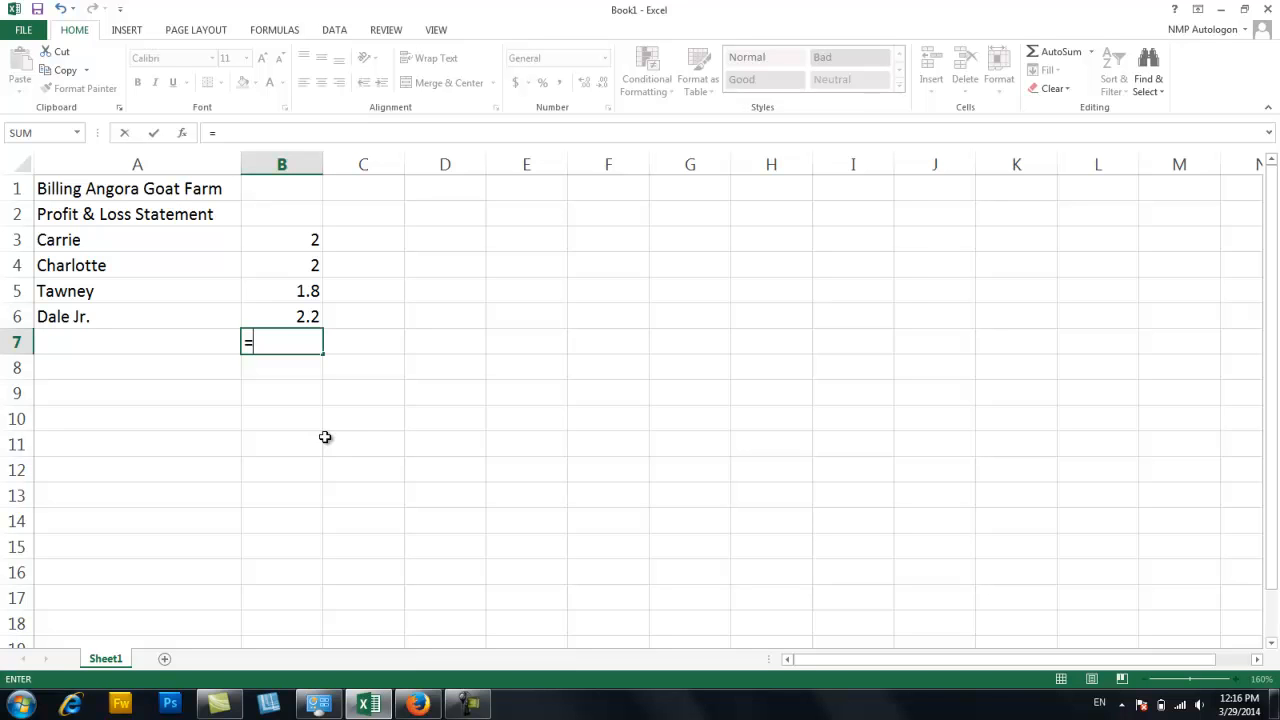
{"action": "type", "text": "sum("}
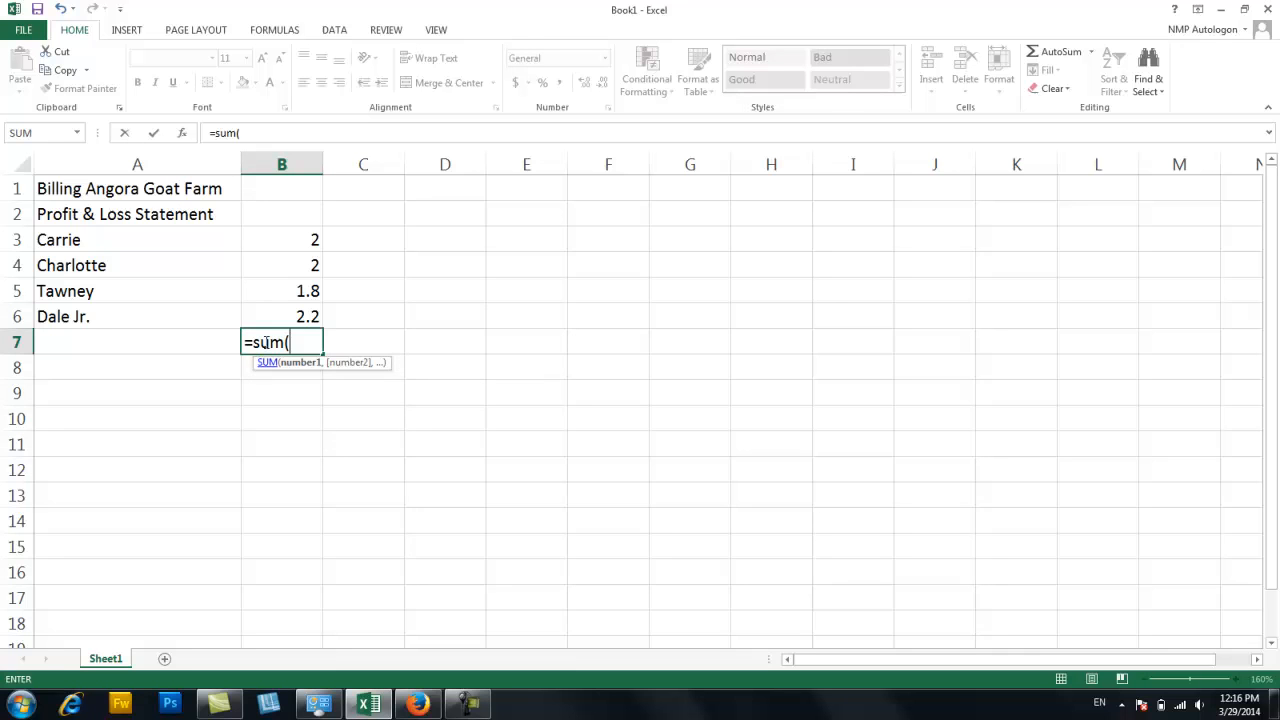
{"action": "left_click_drag", "start_coordinate": [281, 239], "coordinate": [281, 265]}
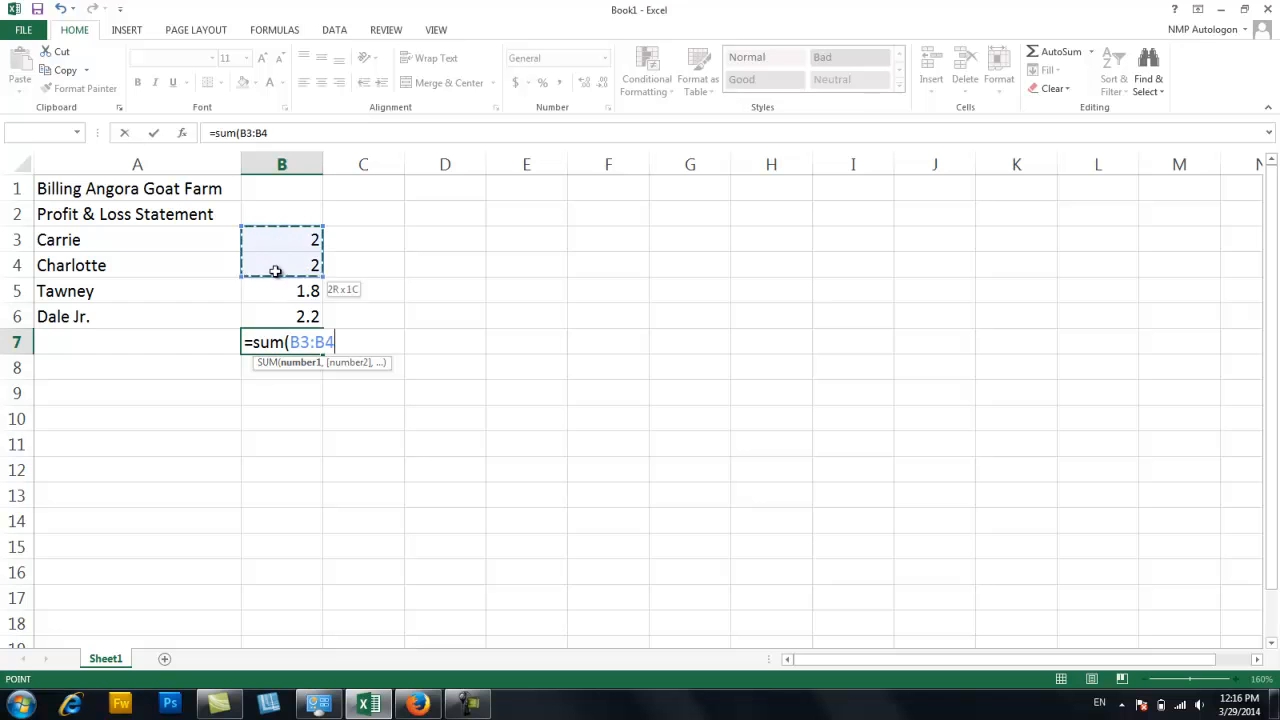
{"action": "left_click_drag", "start_coordinate": [275, 265], "coordinate": [277, 316]}
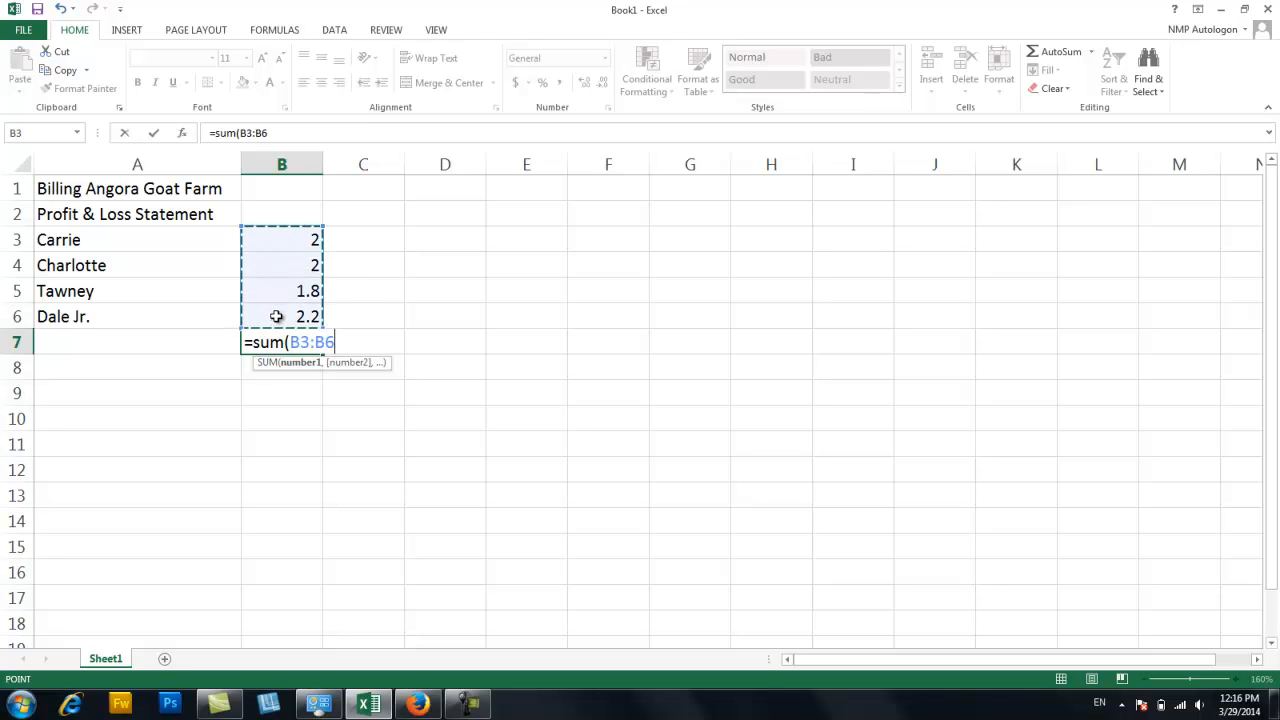
{"action": "mouse_move", "coordinate": [285, 237]}
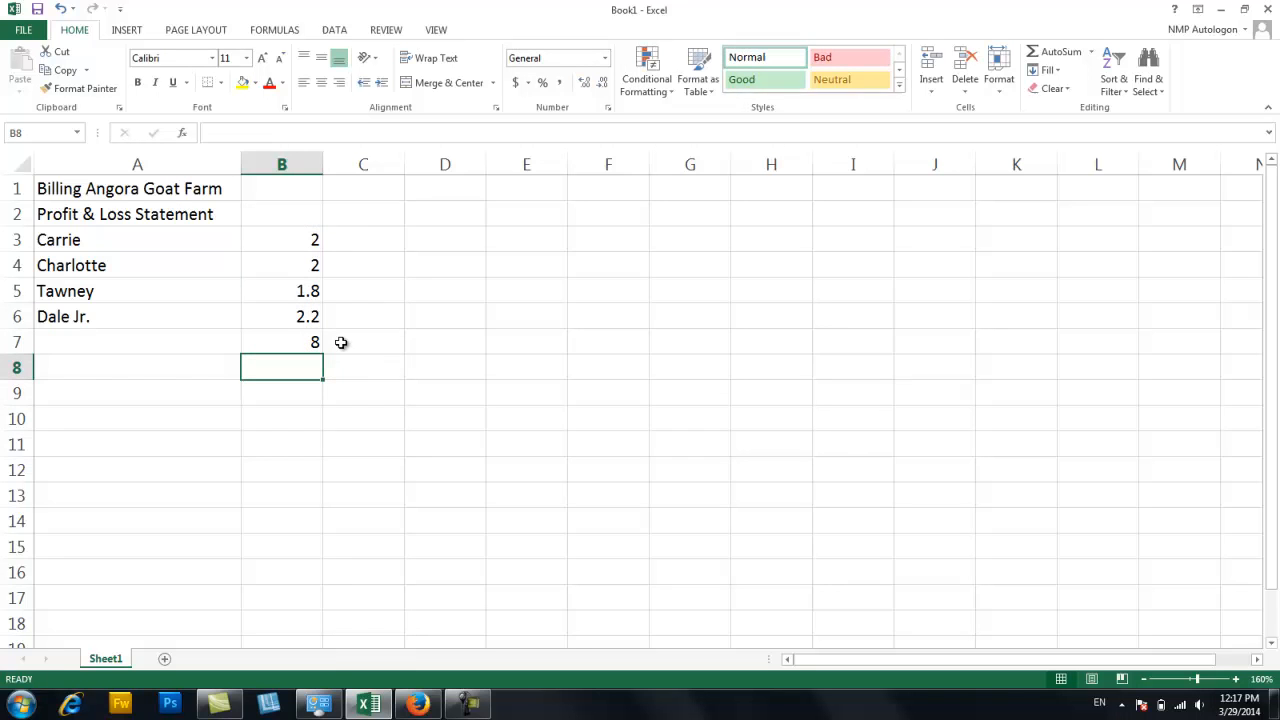
{"action": "mouse_move", "coordinate": [357, 246]}
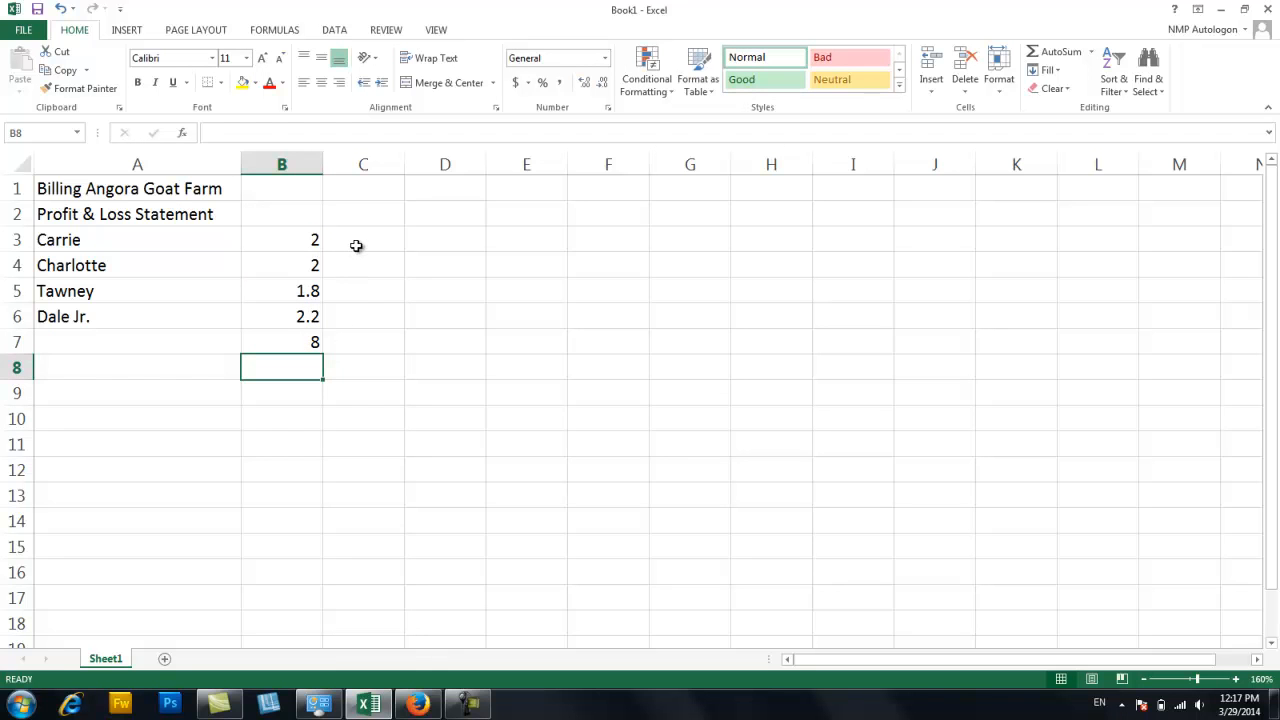
{"action": "left_click", "coordinate": [281, 213]}
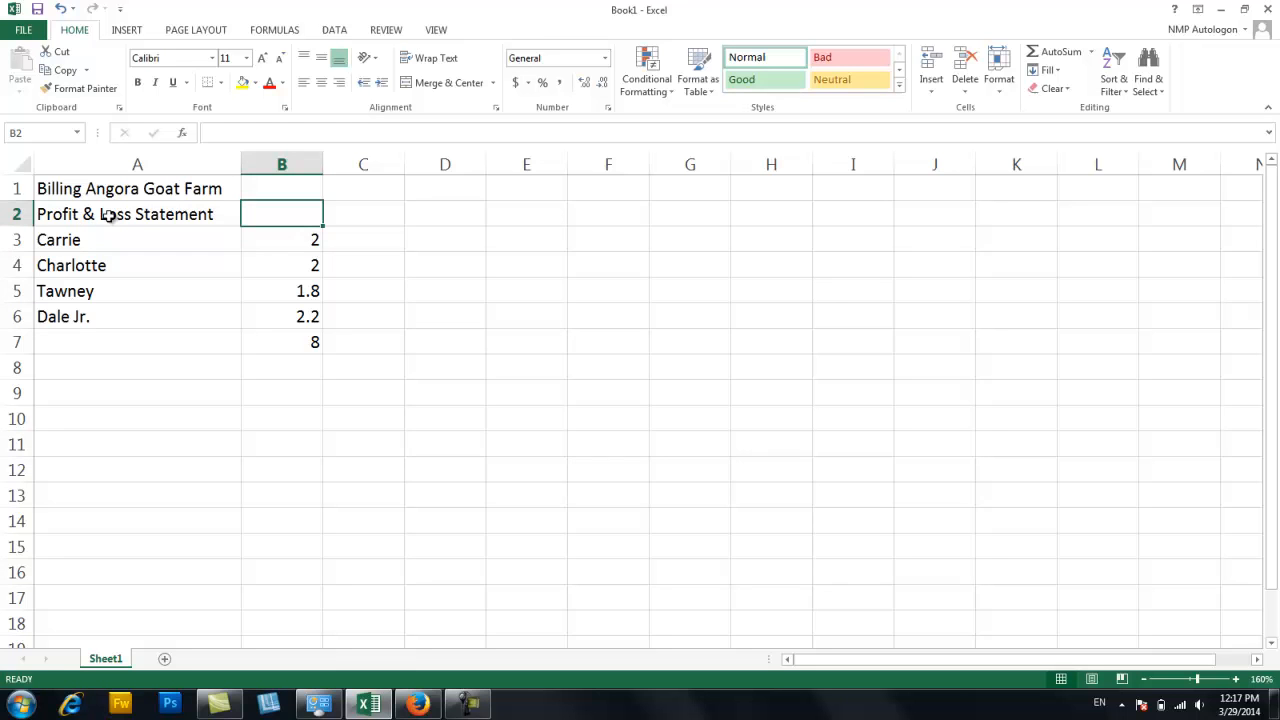
{"action": "left_click", "coordinate": [124, 214]}
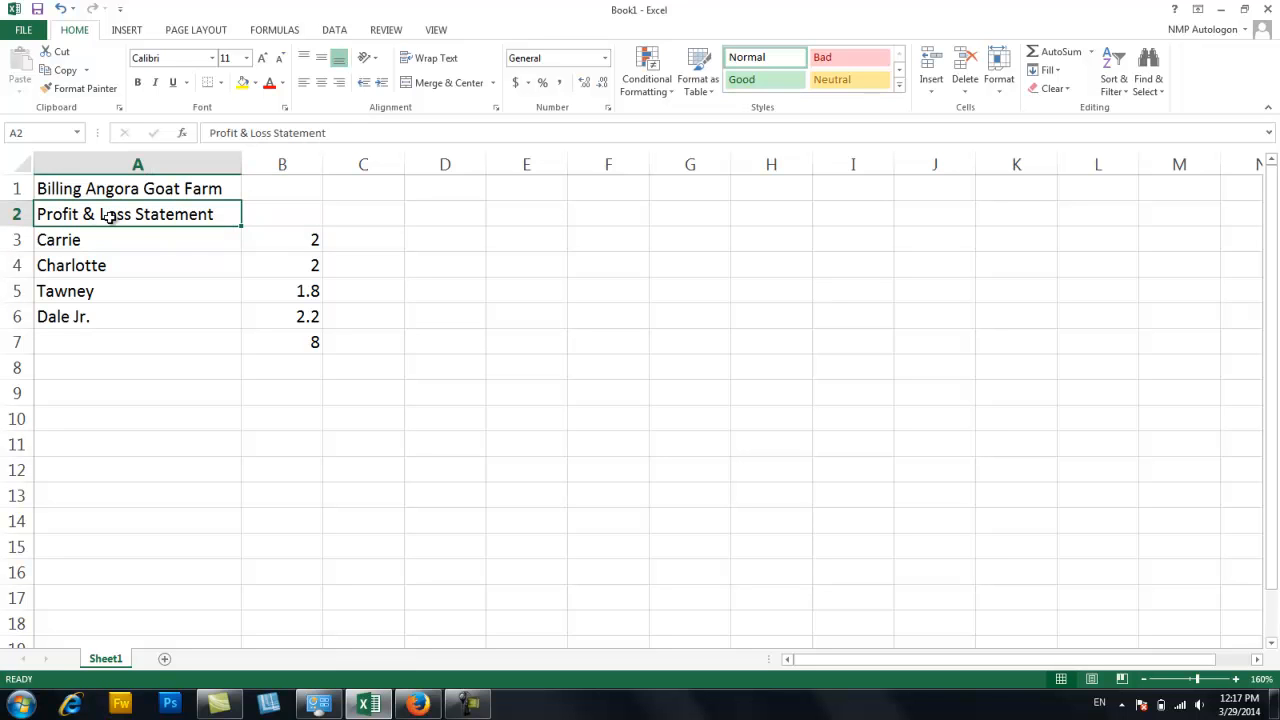
{"action": "mouse_move", "coordinate": [688, 201]}
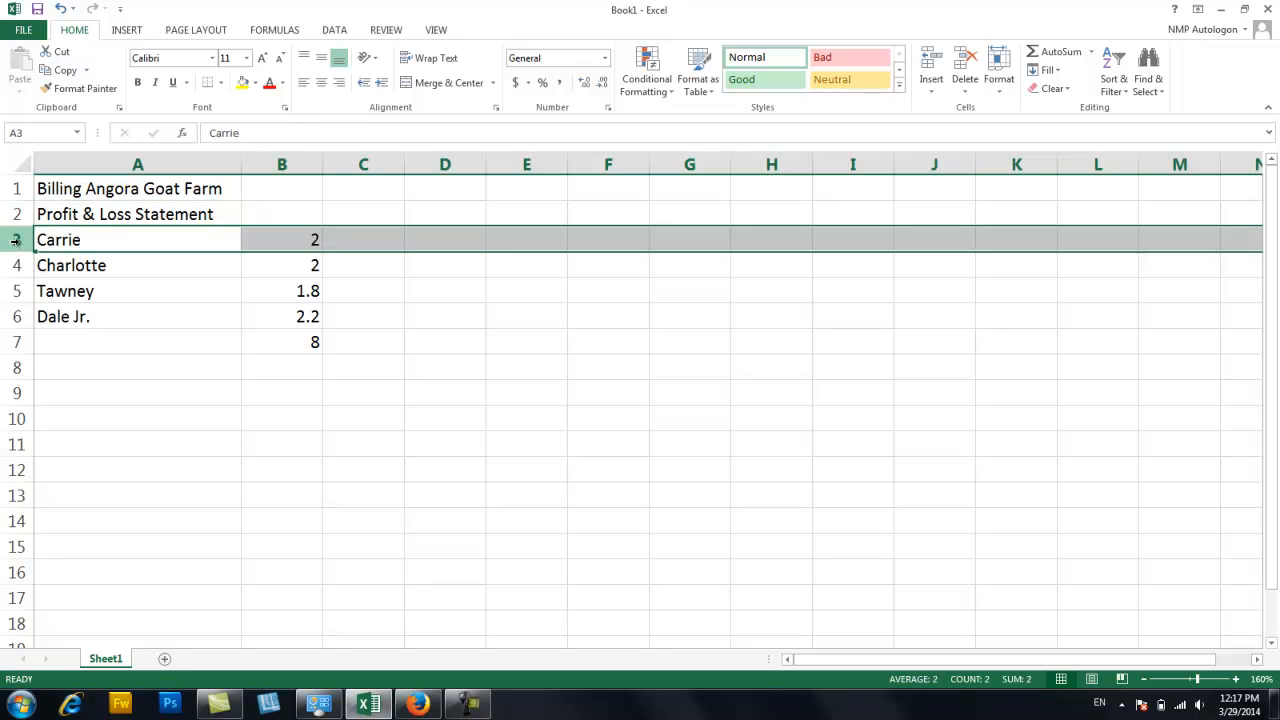
Insert a blank row 3 above Carrie, then glance at the Insert dropdown without choosing.
{"action": "right_click", "coordinate": [15, 239]}
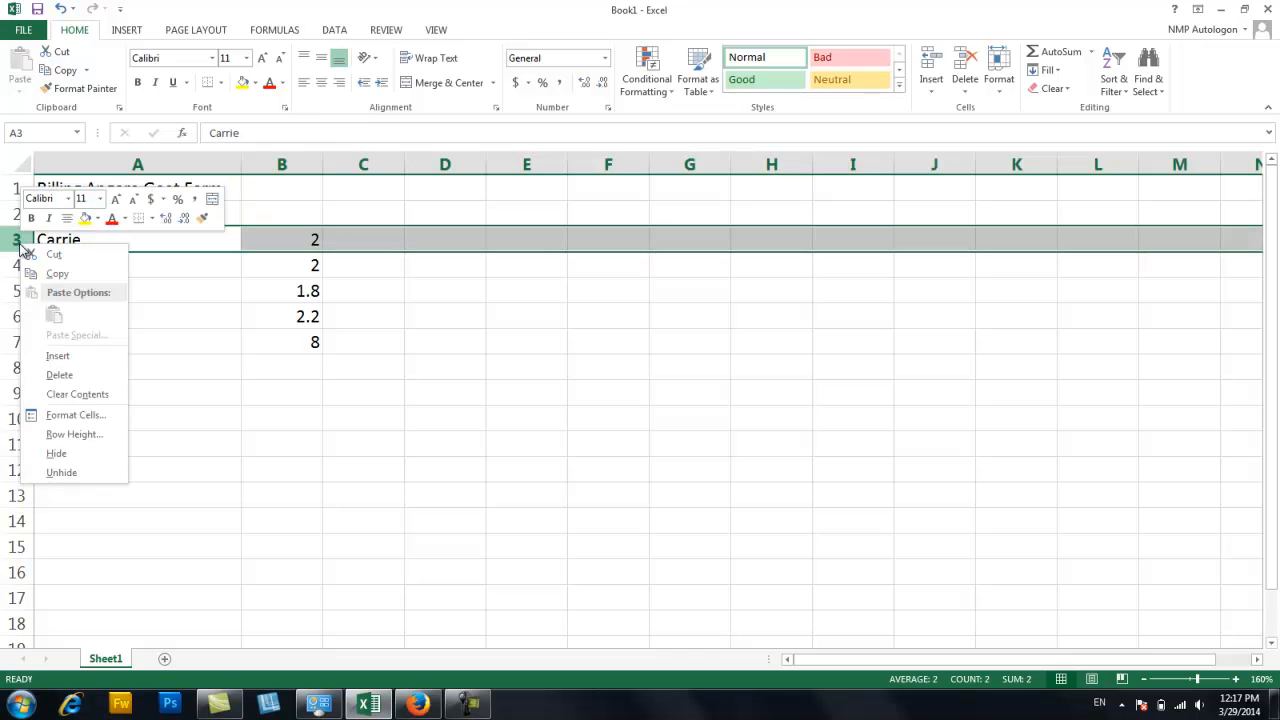
{"action": "mouse_move", "coordinate": [57, 356]}
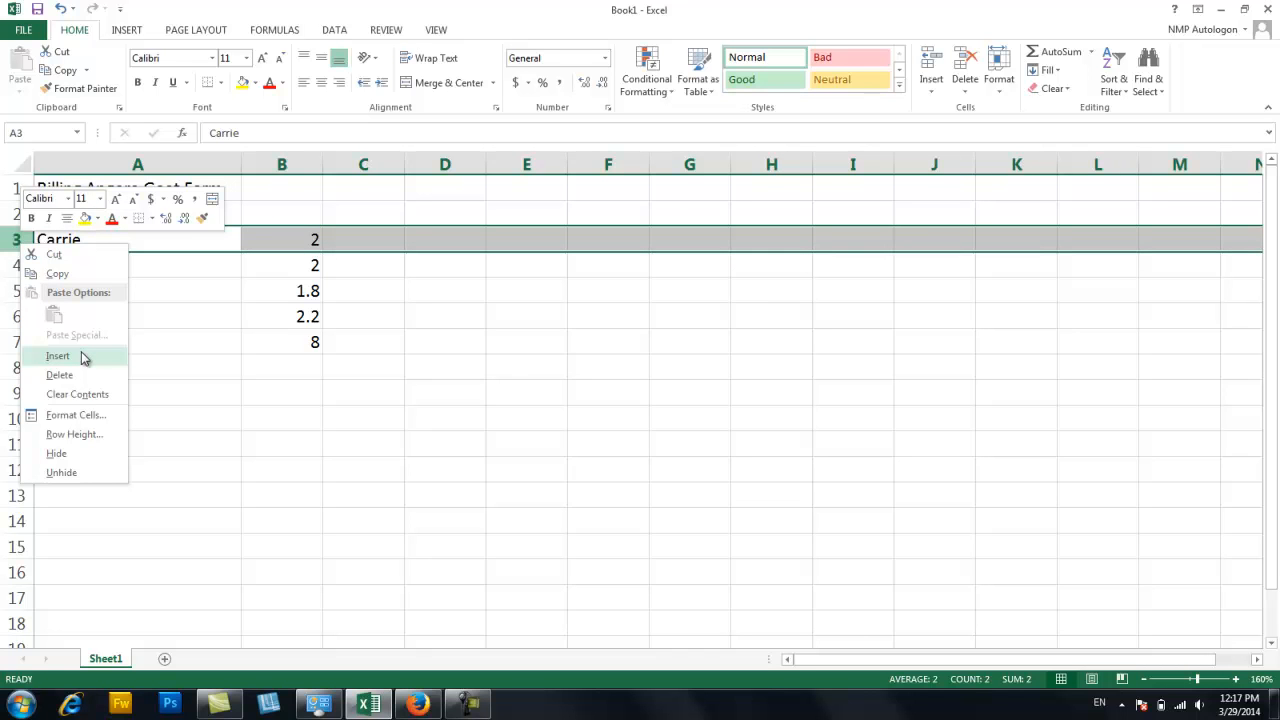
{"action": "left_click", "coordinate": [58, 355]}
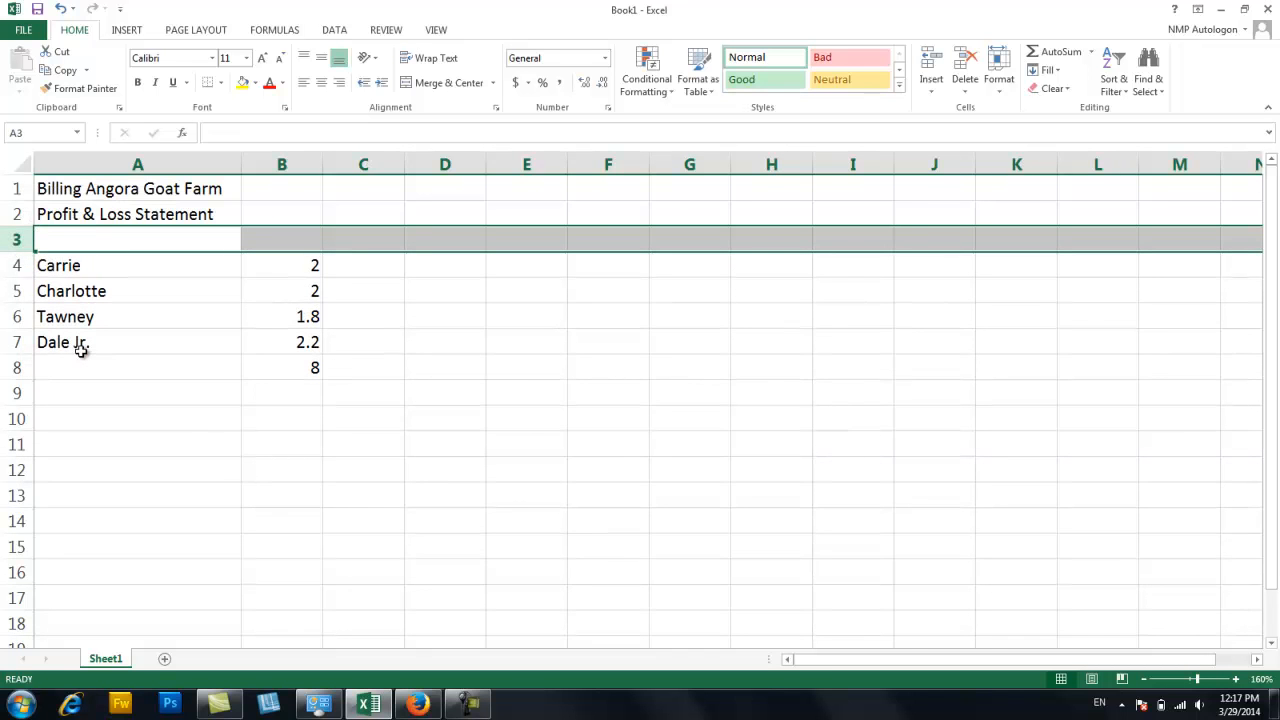
{"action": "left_click", "coordinate": [281, 238]}
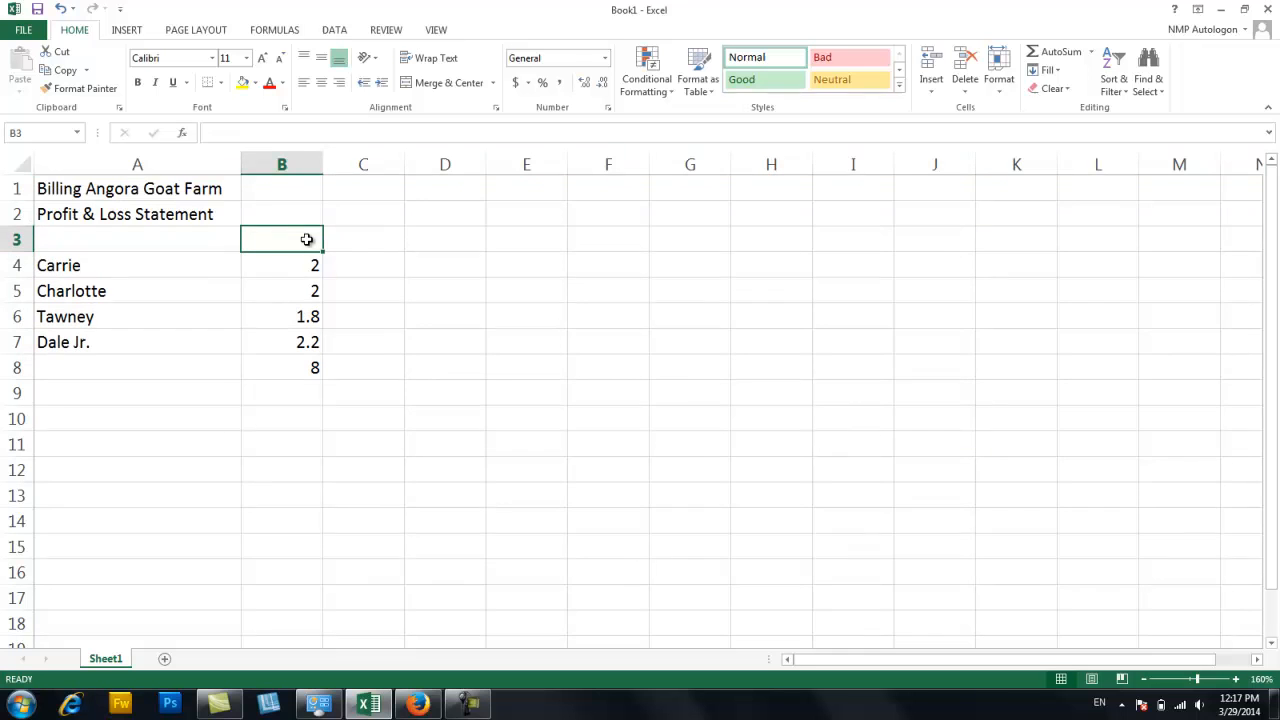
{"action": "mouse_move", "coordinate": [220, 103]}
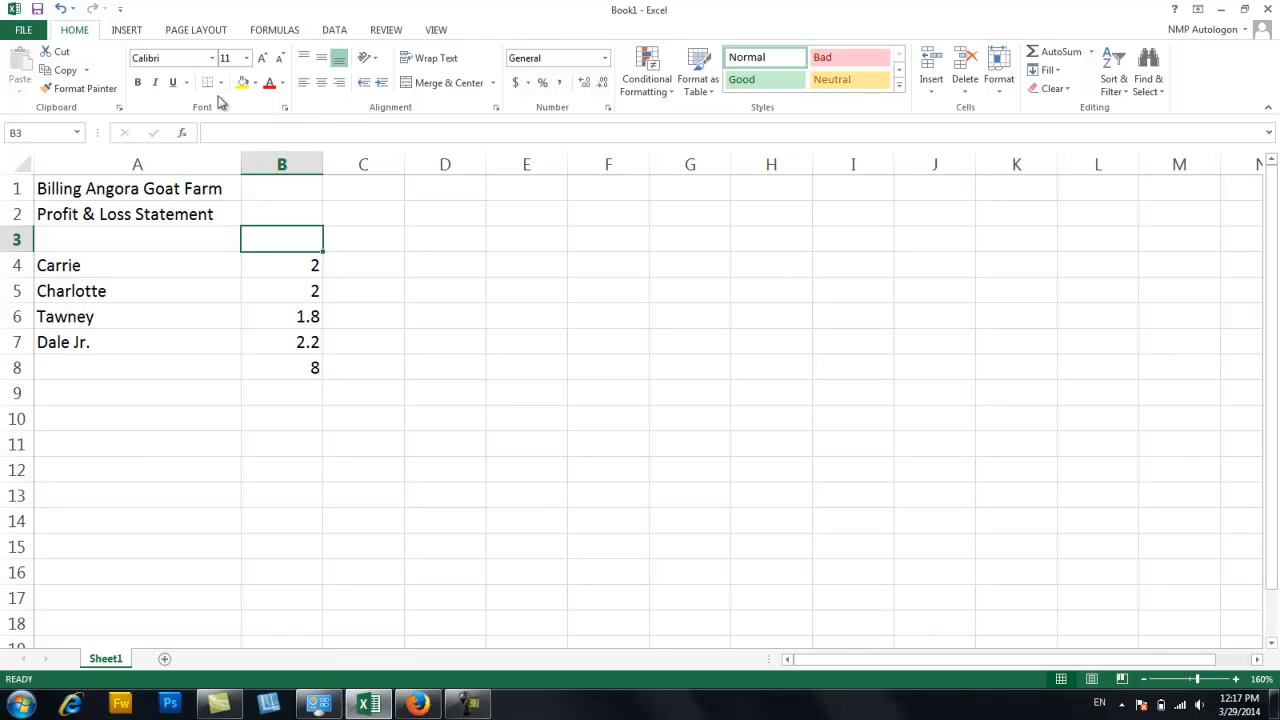
{"action": "mouse_move", "coordinate": [931, 78]}
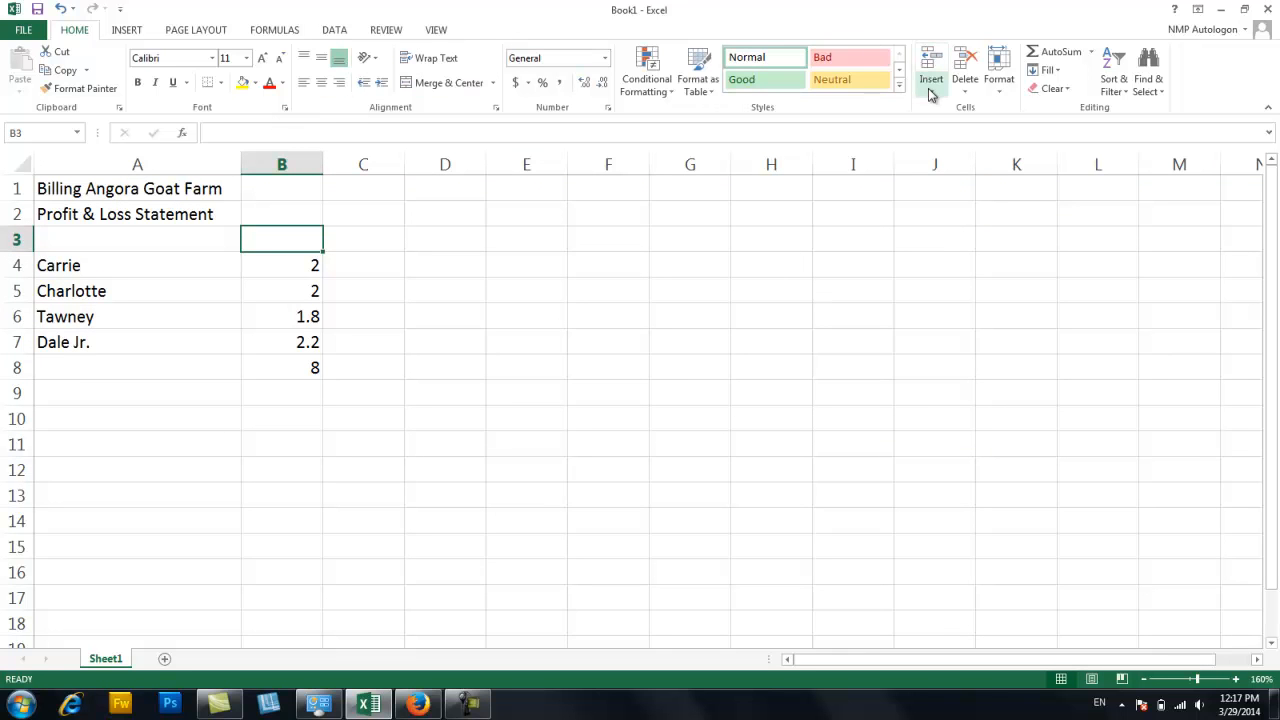
{"action": "left_click", "coordinate": [931, 80]}
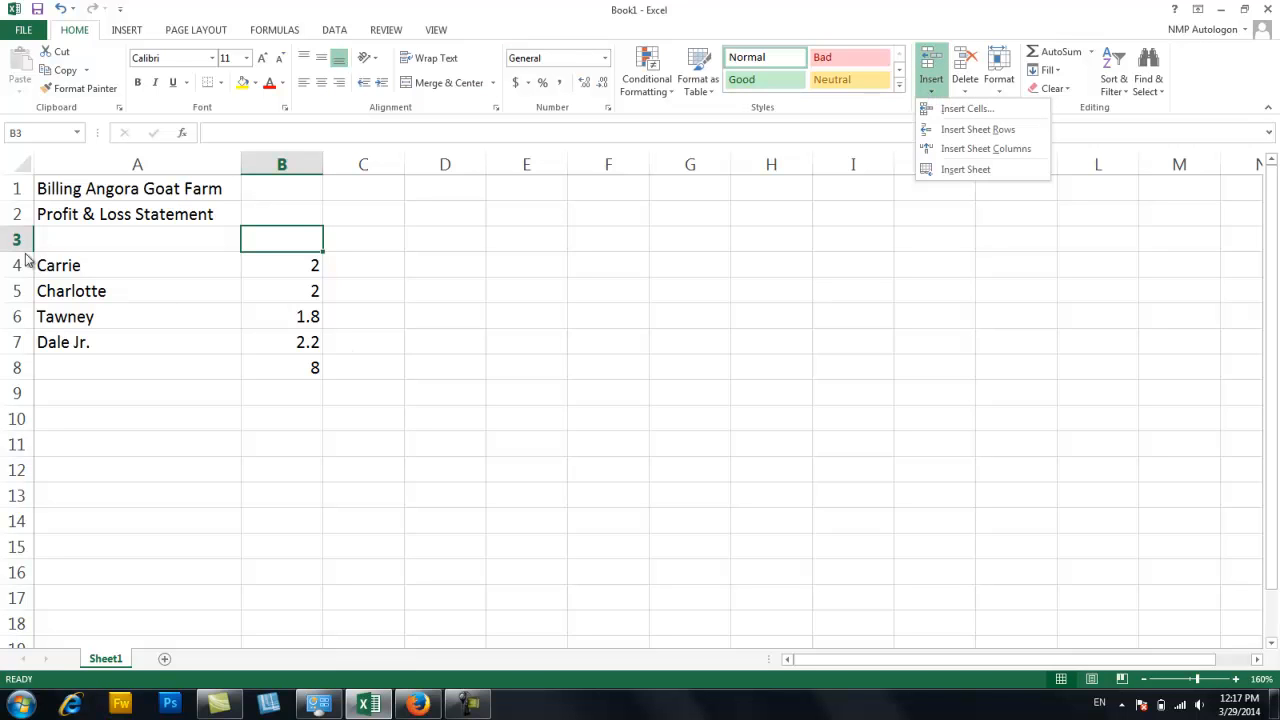
{"action": "left_click", "coordinate": [281, 238]}
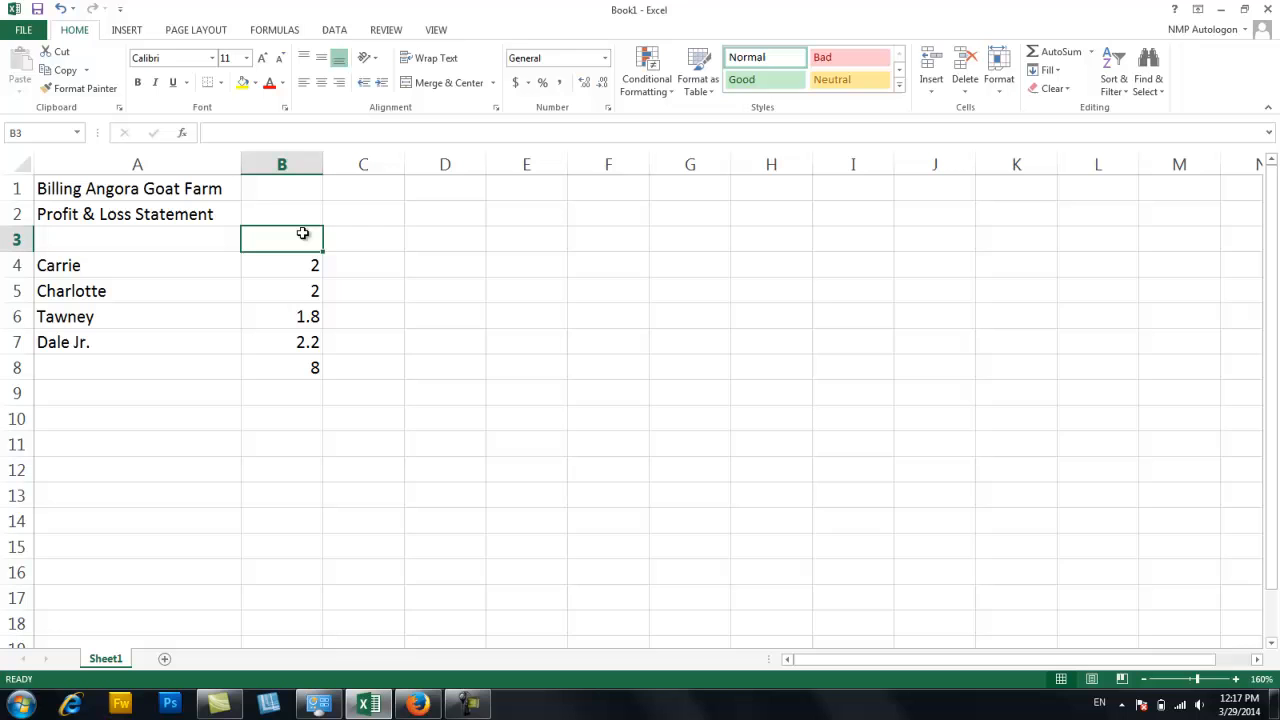
Type the Pounds heading and enter Carrie's price per pound of 12 in C4.
{"action": "type", "text": "Pounds"}
{"action": "left_click", "coordinate": [363, 239]}
{"action": "type", "text": "Price/Pound"}
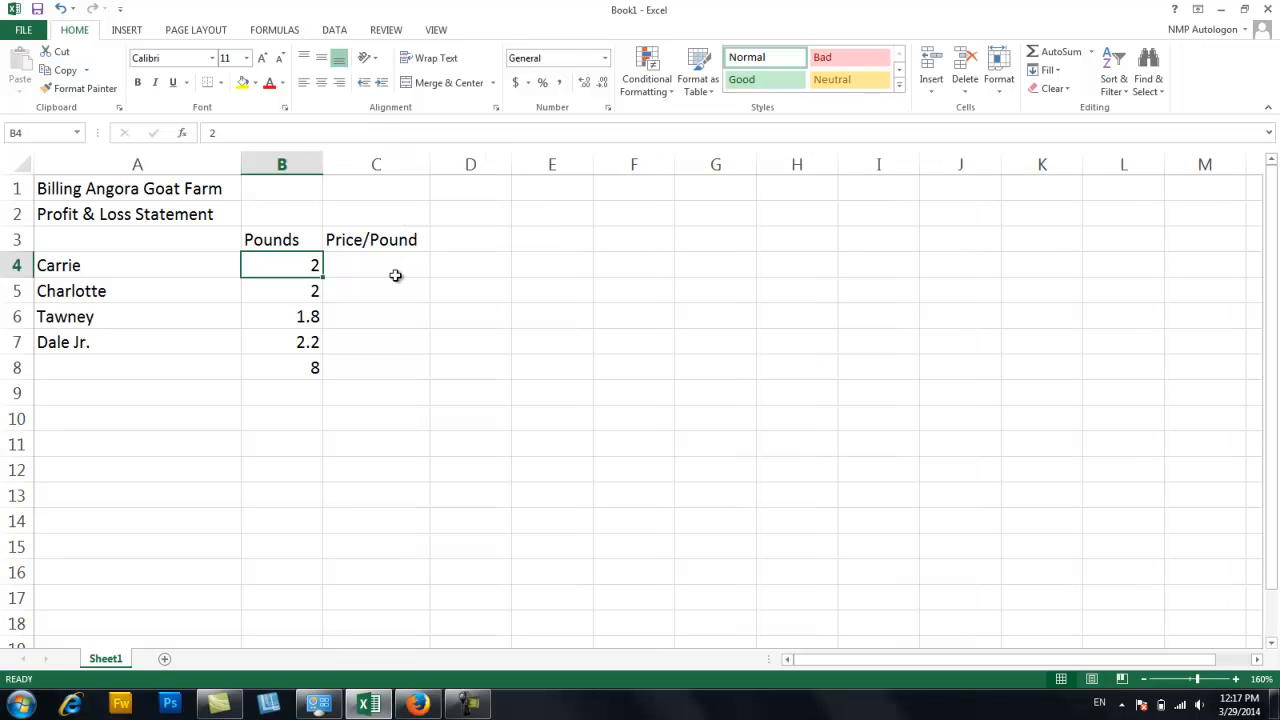
{"action": "left_click", "coordinate": [376, 265]}
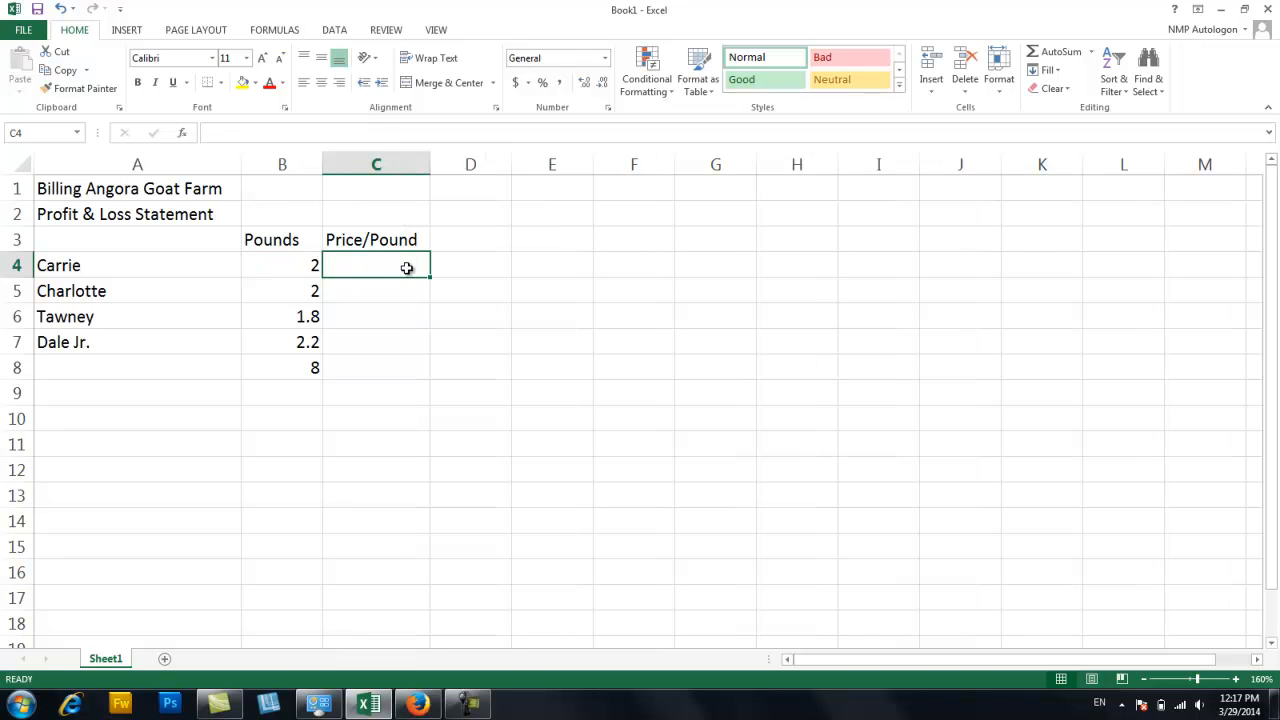
{"action": "type", "text": "12"}
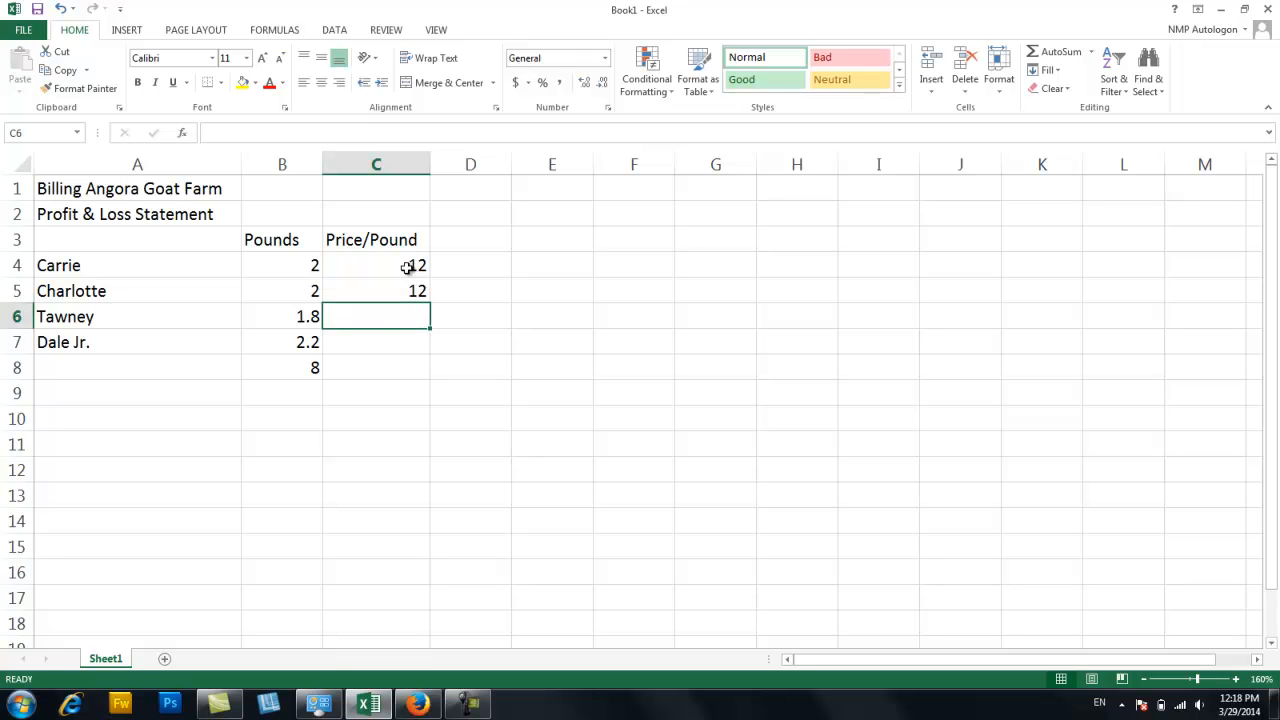
Enter prices per pound of 15 for Tawney in C6 and 13 for Dale Jr. in C7.
{"action": "type", "text": "15"}
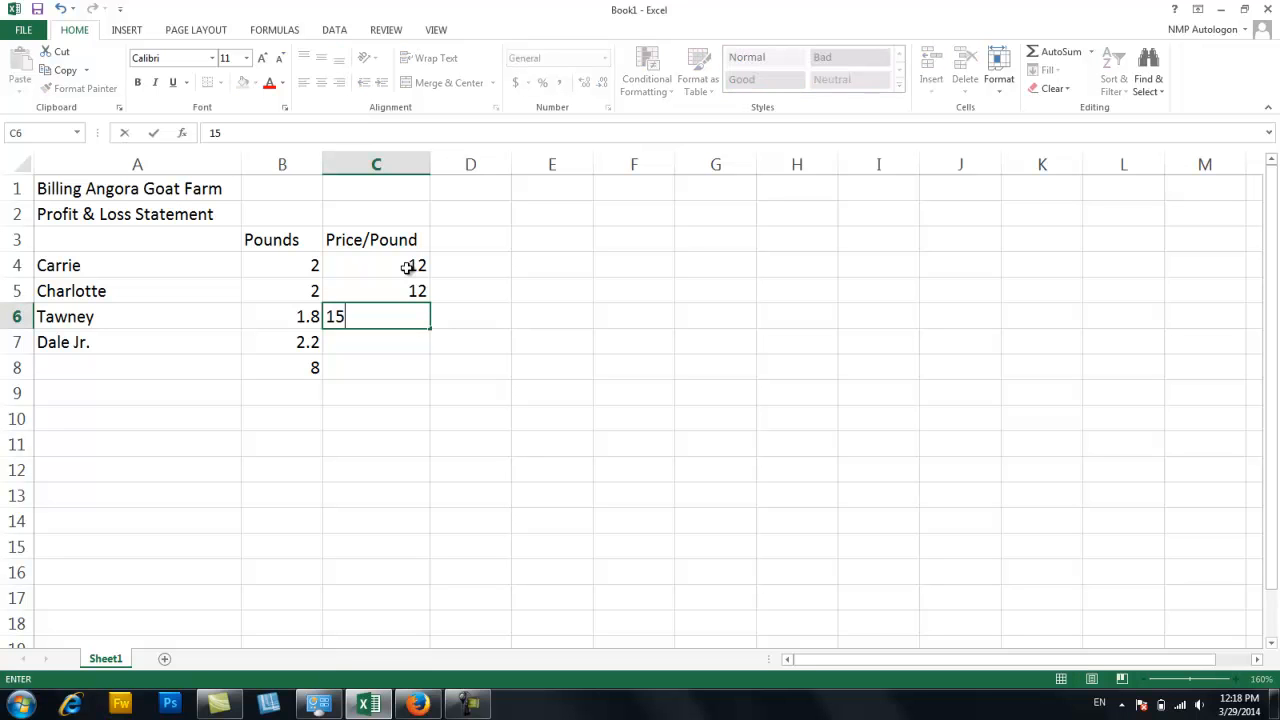
{"action": "key", "text": "Return"}
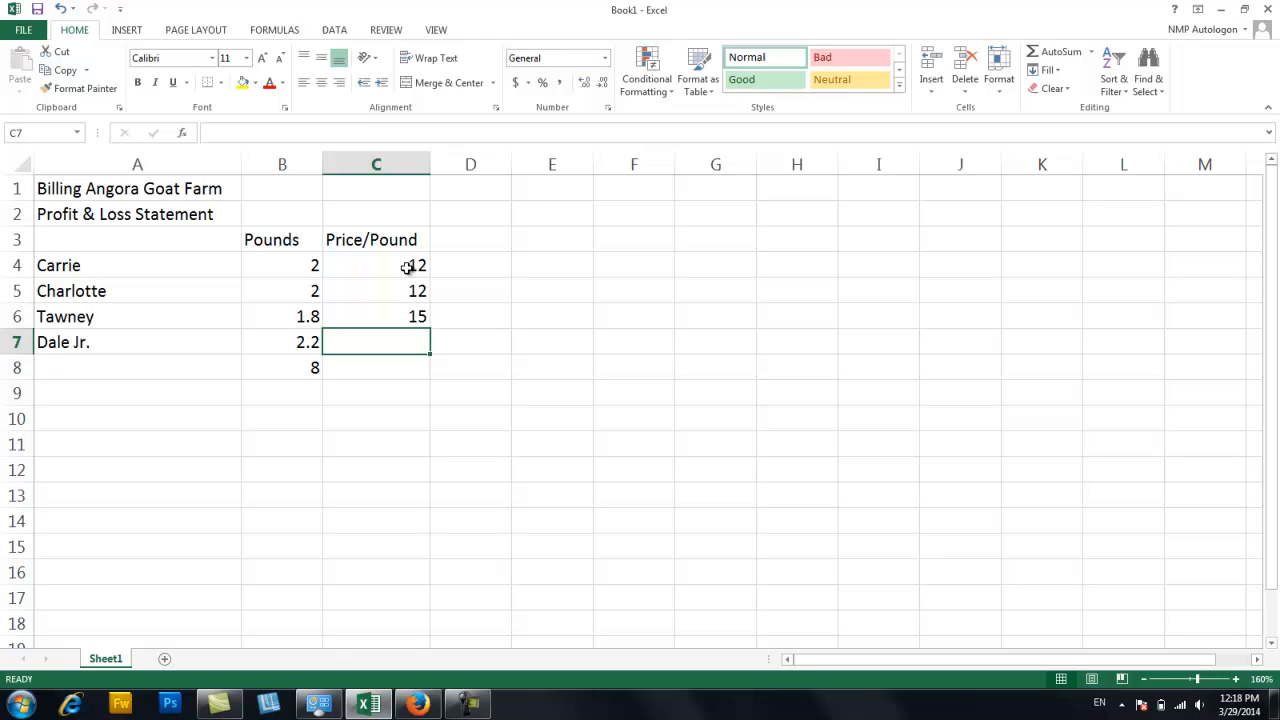
{"action": "type", "text": "13.0"}
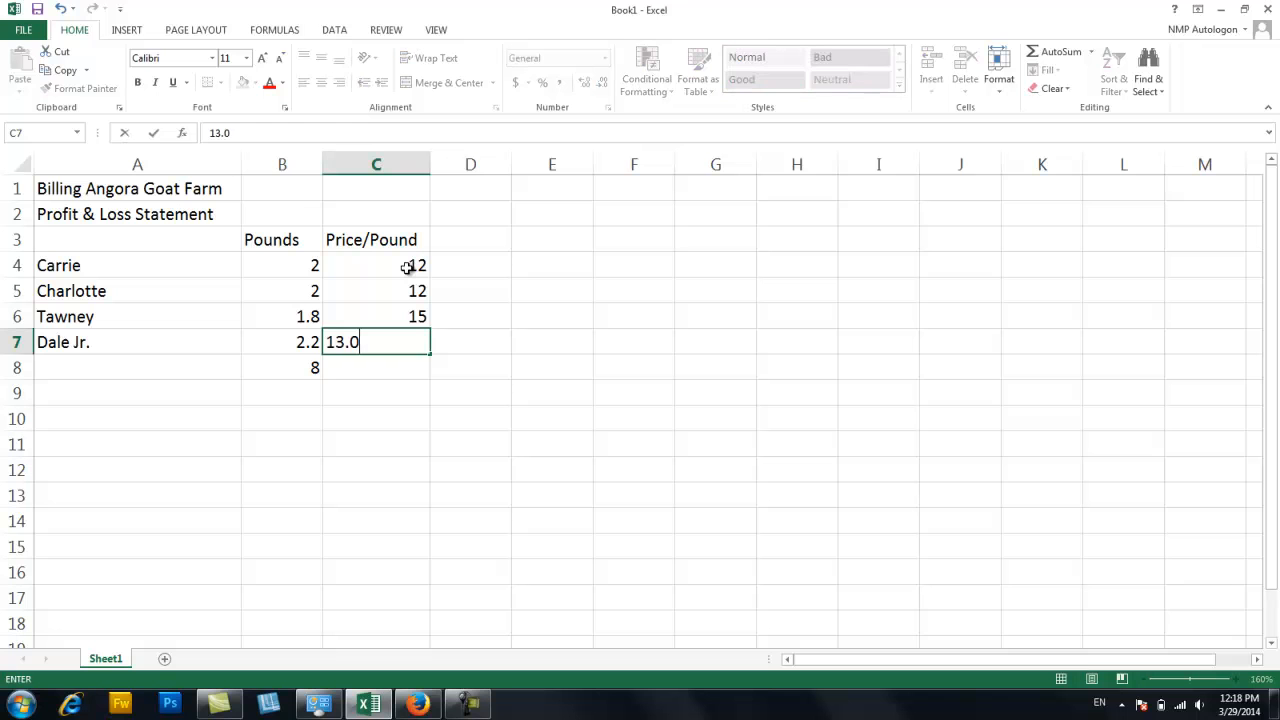
{"action": "key", "text": "Return"}
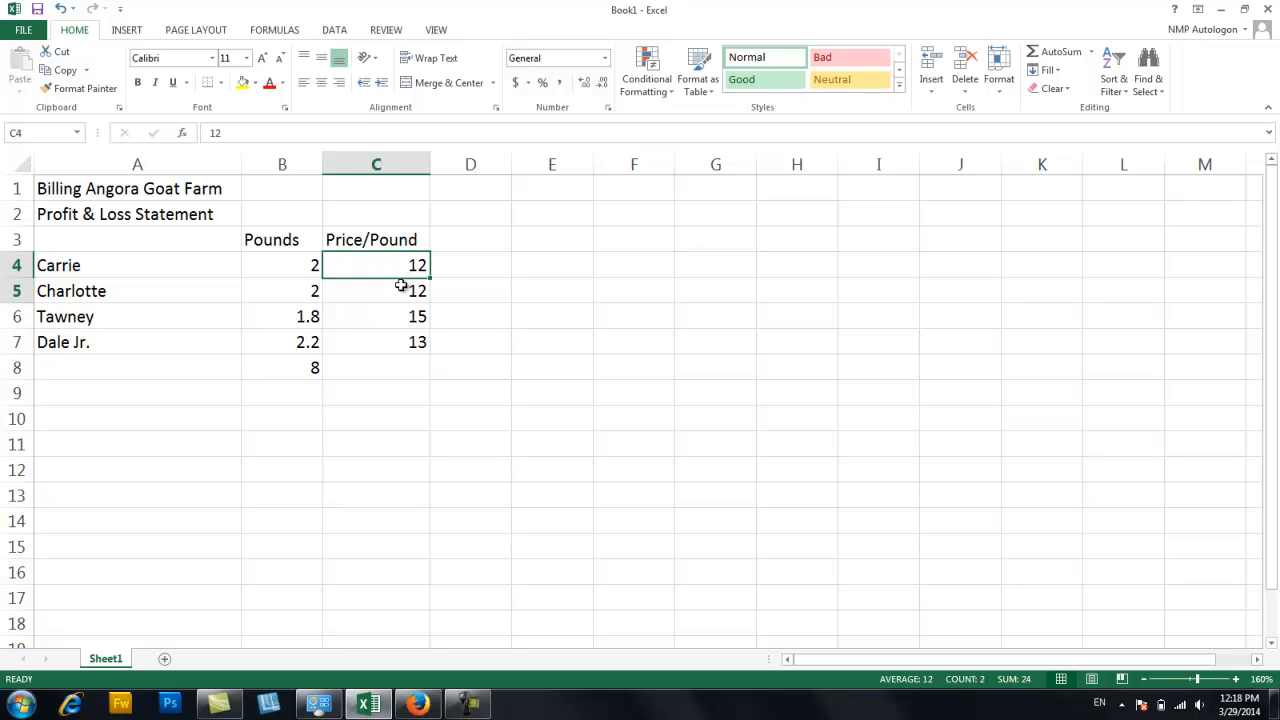
Apply Currency format to C4:C7, showing $12.00, $12.00, $15.00 and $13.00.
{"action": "left_click_drag", "start_coordinate": [376, 265], "coordinate": [376, 342]}
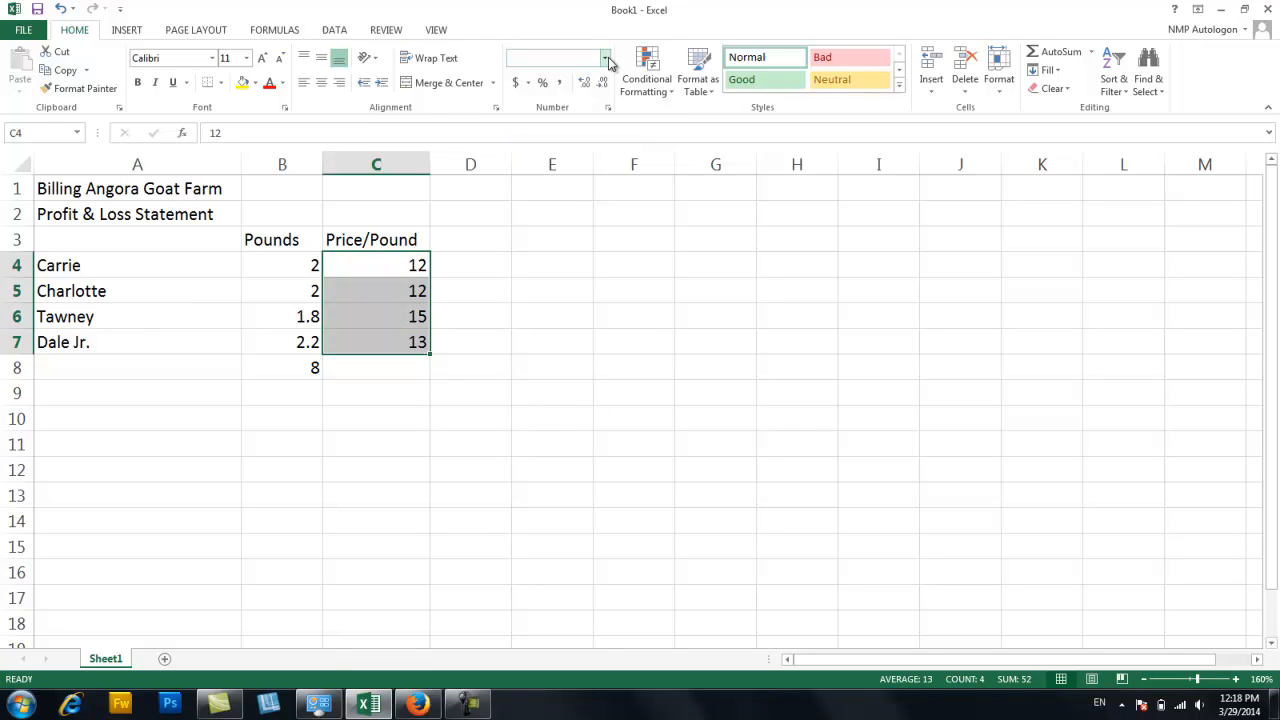
{"action": "left_click", "coordinate": [605, 57]}
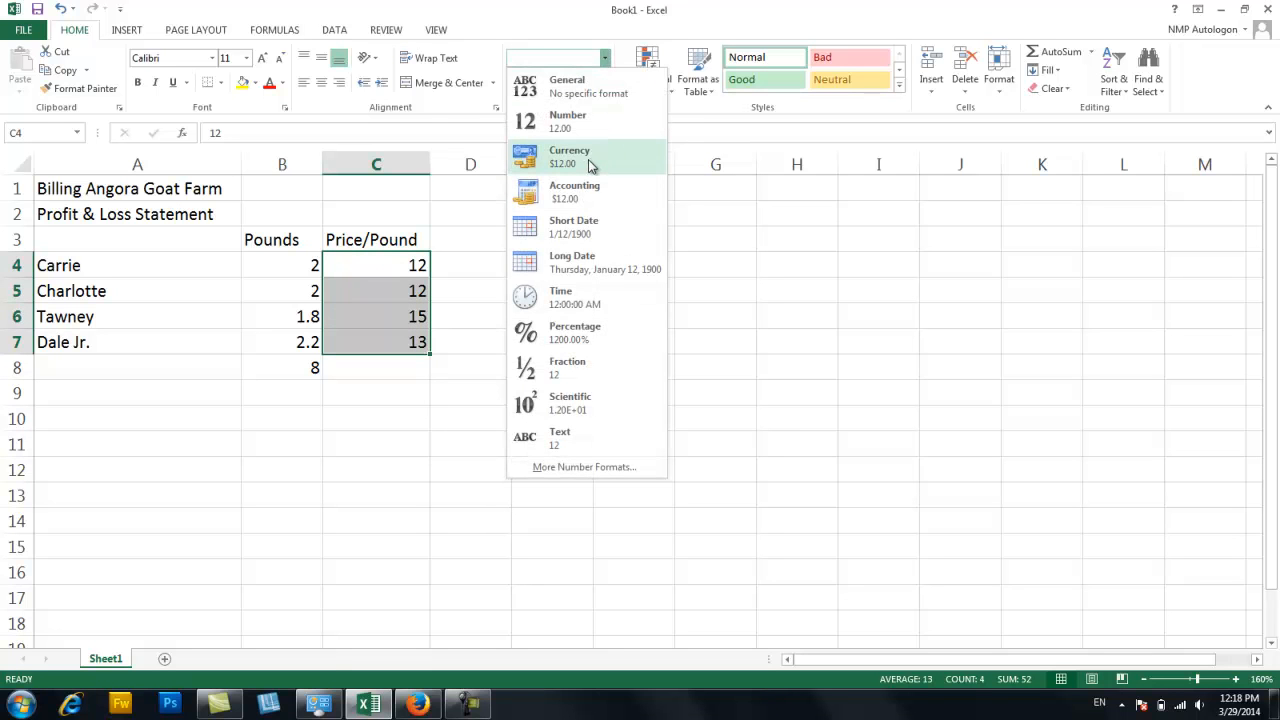
{"action": "mouse_move", "coordinate": [586, 192]}
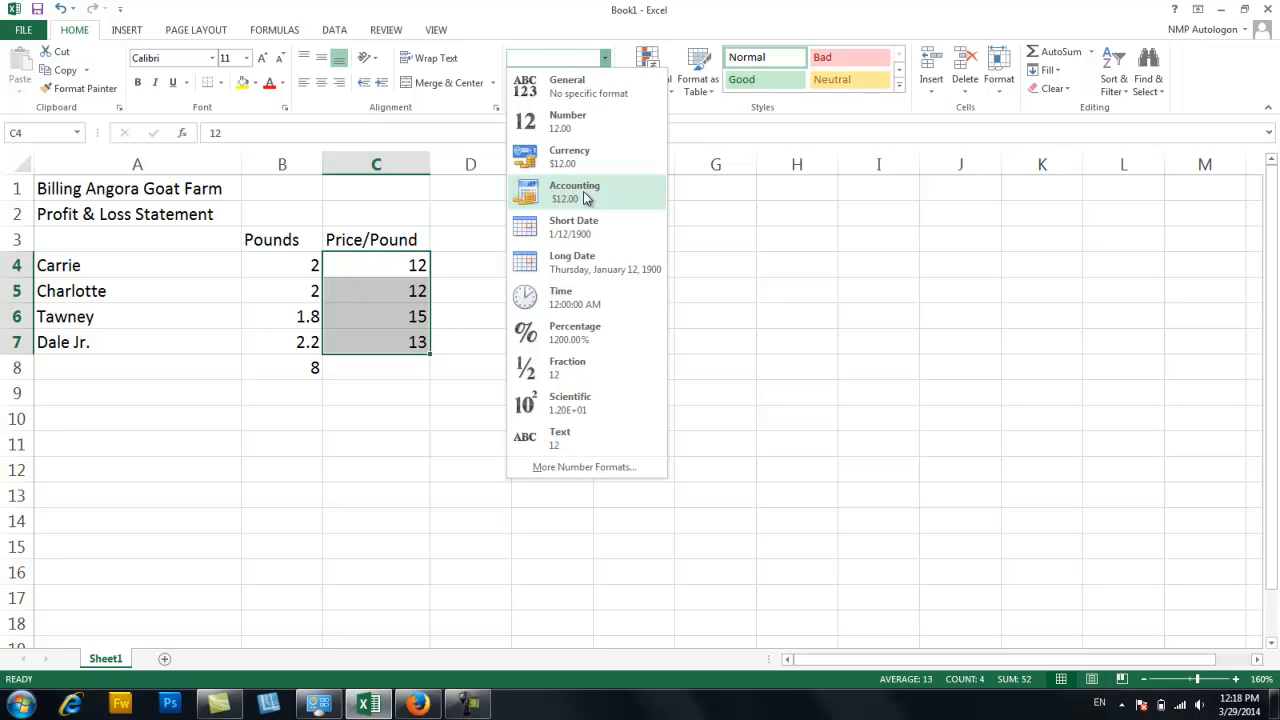
{"action": "mouse_move", "coordinate": [587, 156]}
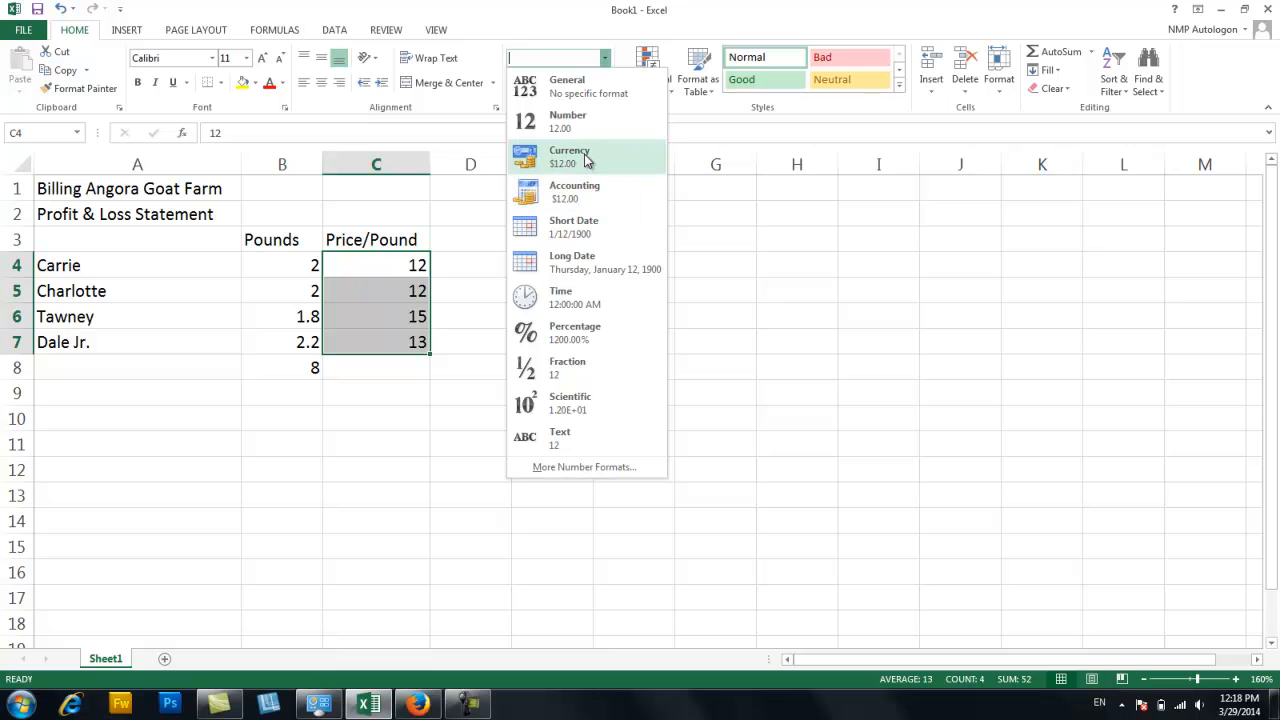
{"action": "left_click", "coordinate": [569, 155]}
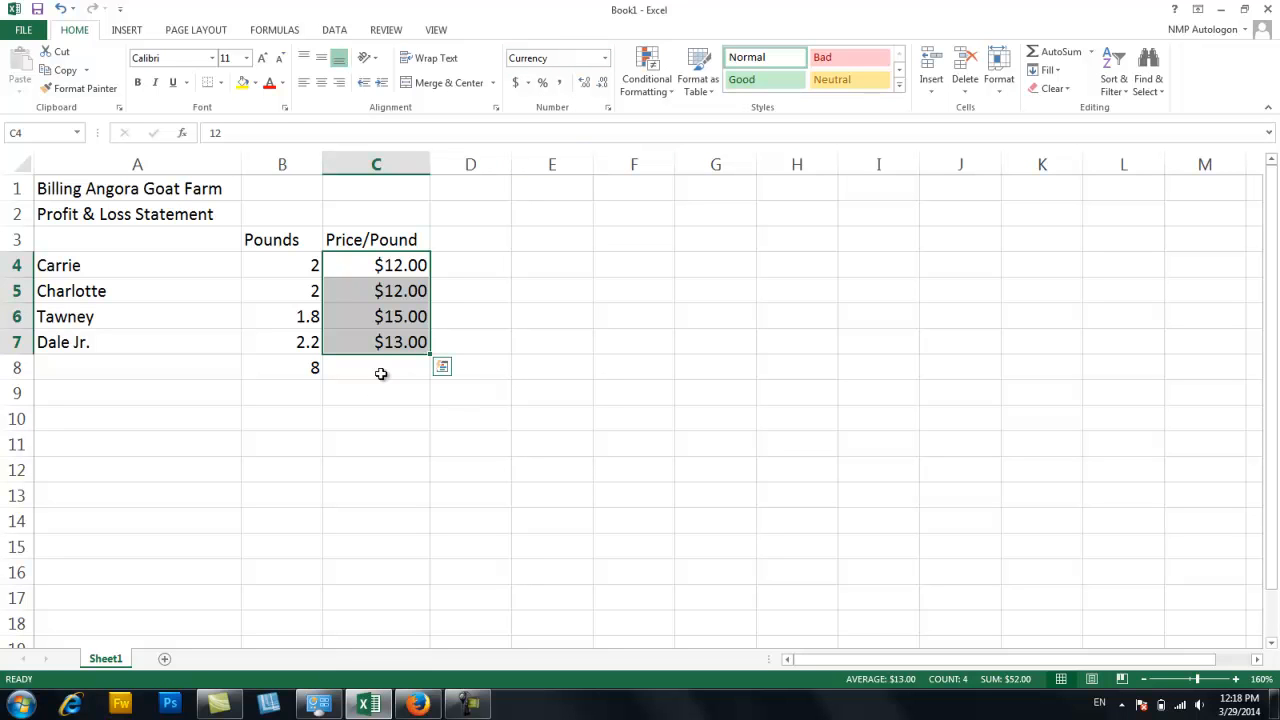
{"action": "left_click", "coordinate": [376, 367]}
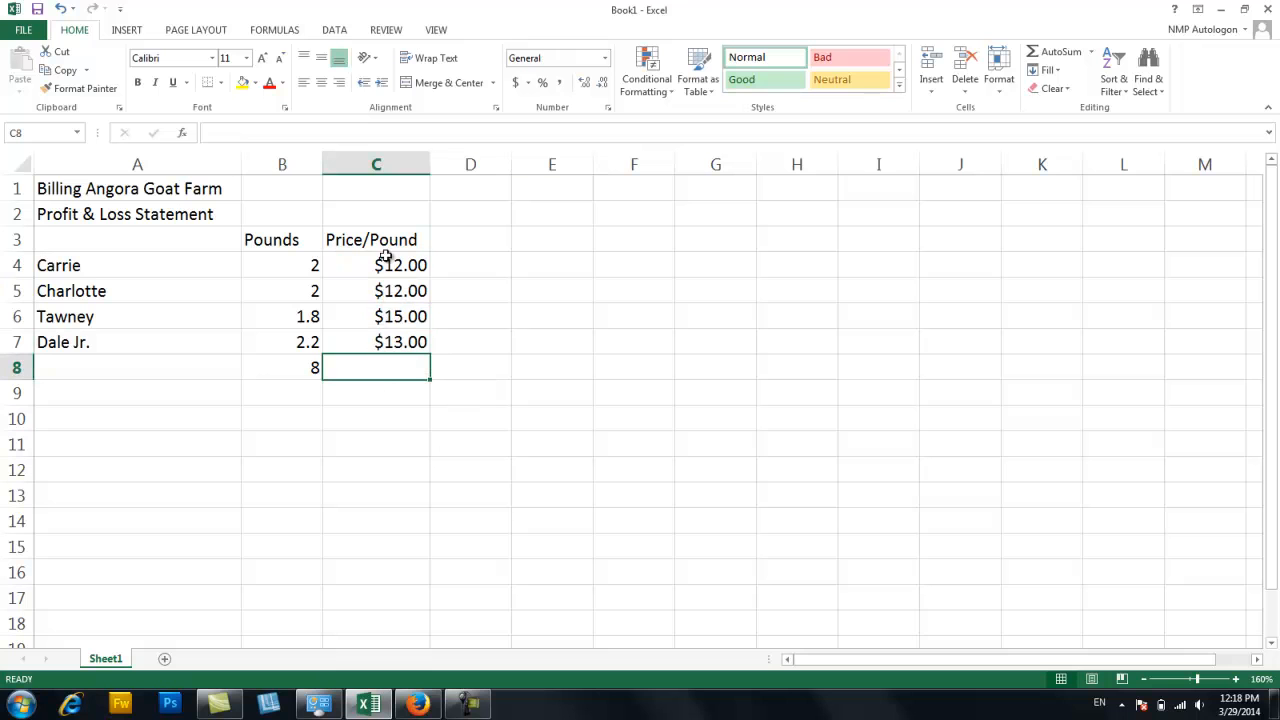
{"action": "mouse_move", "coordinate": [400, 341]}
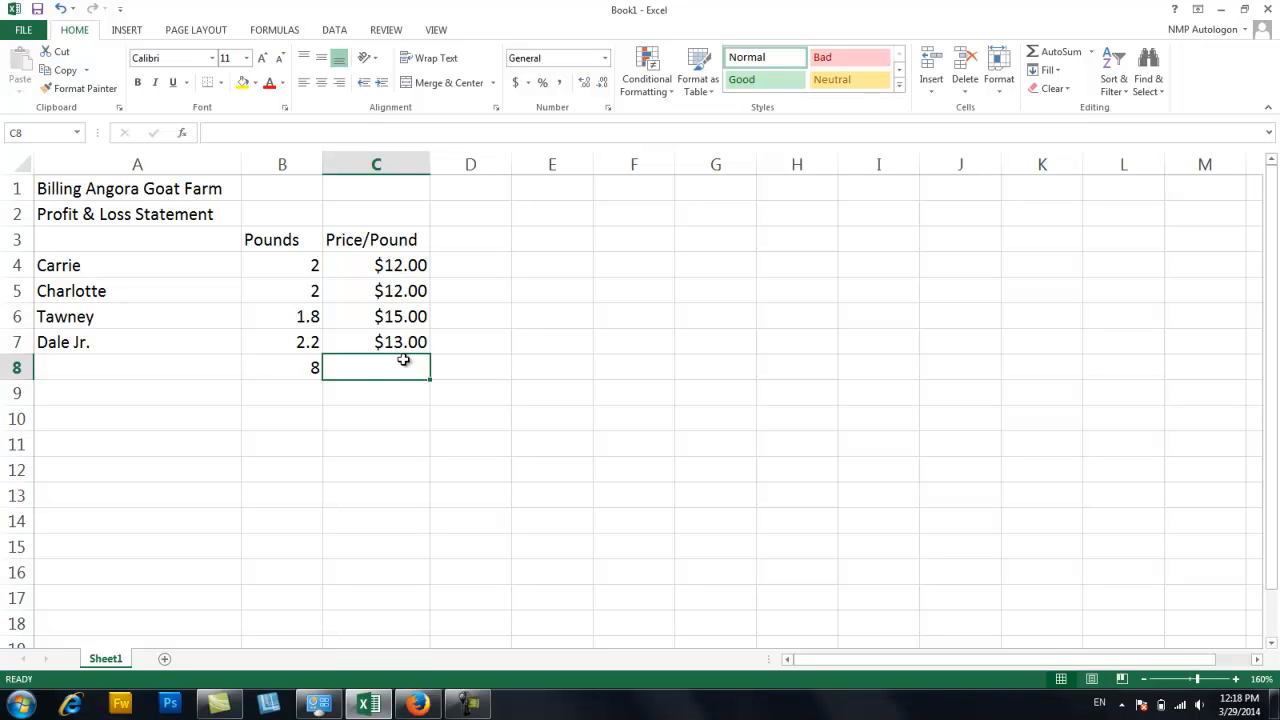
{"action": "mouse_move", "coordinate": [394, 271]}
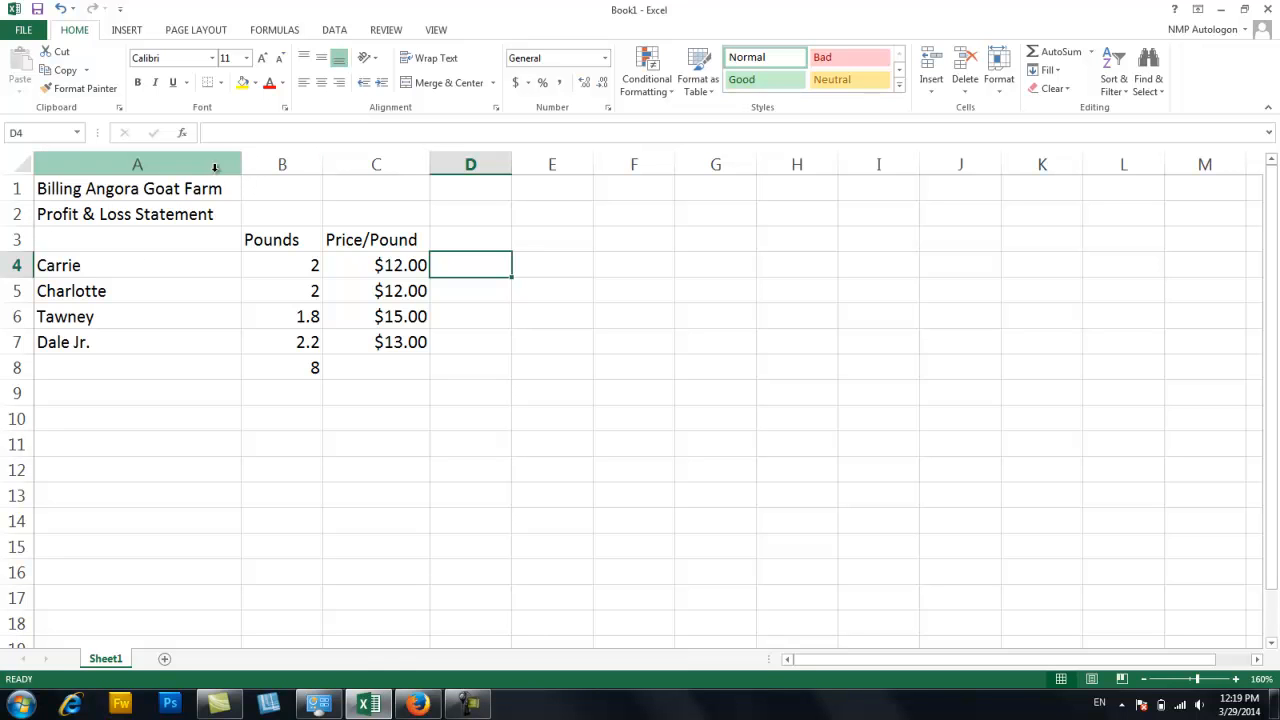
{"action": "mouse_move", "coordinate": [108, 304]}
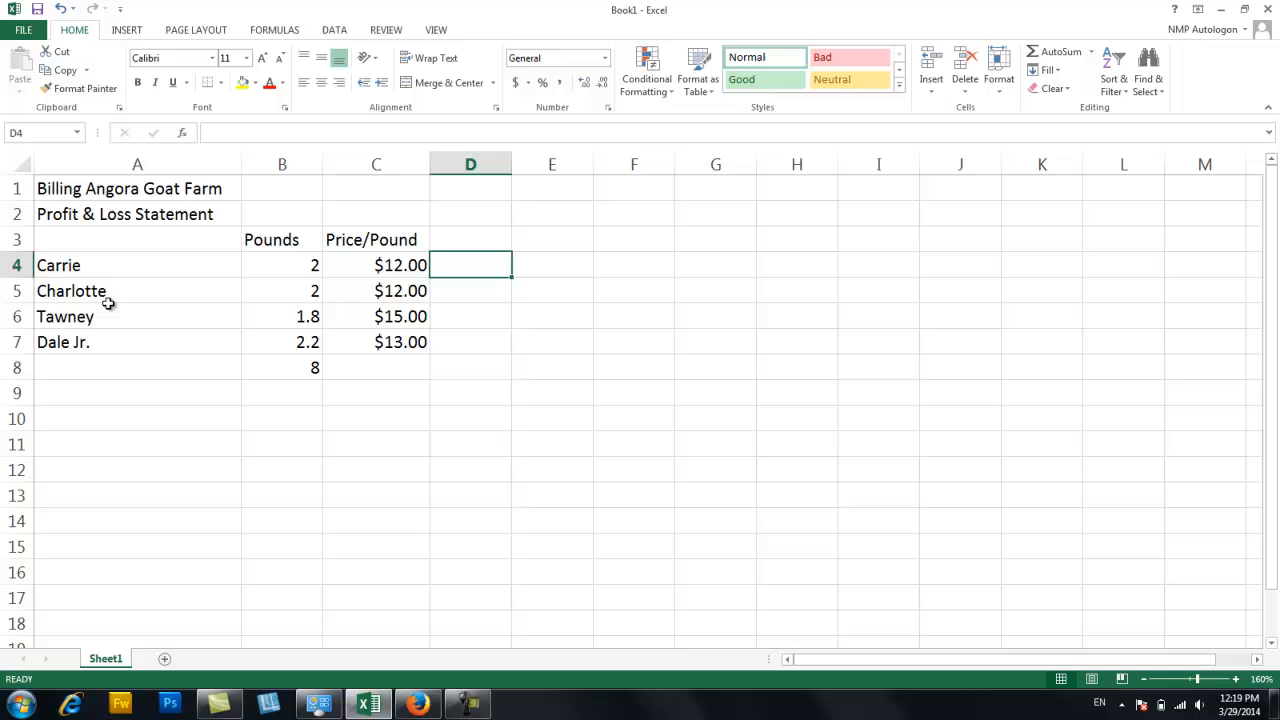
{"action": "mouse_move", "coordinate": [160, 172]}
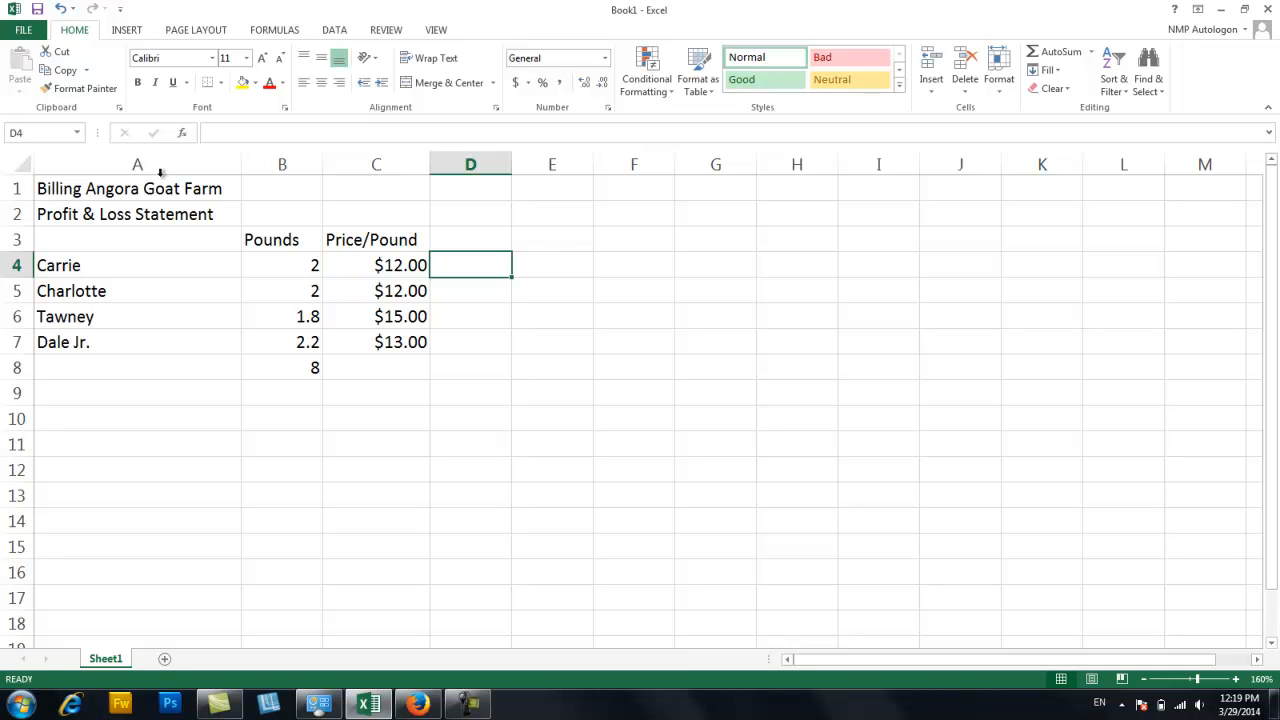
{"action": "mouse_move", "coordinate": [281, 380]}
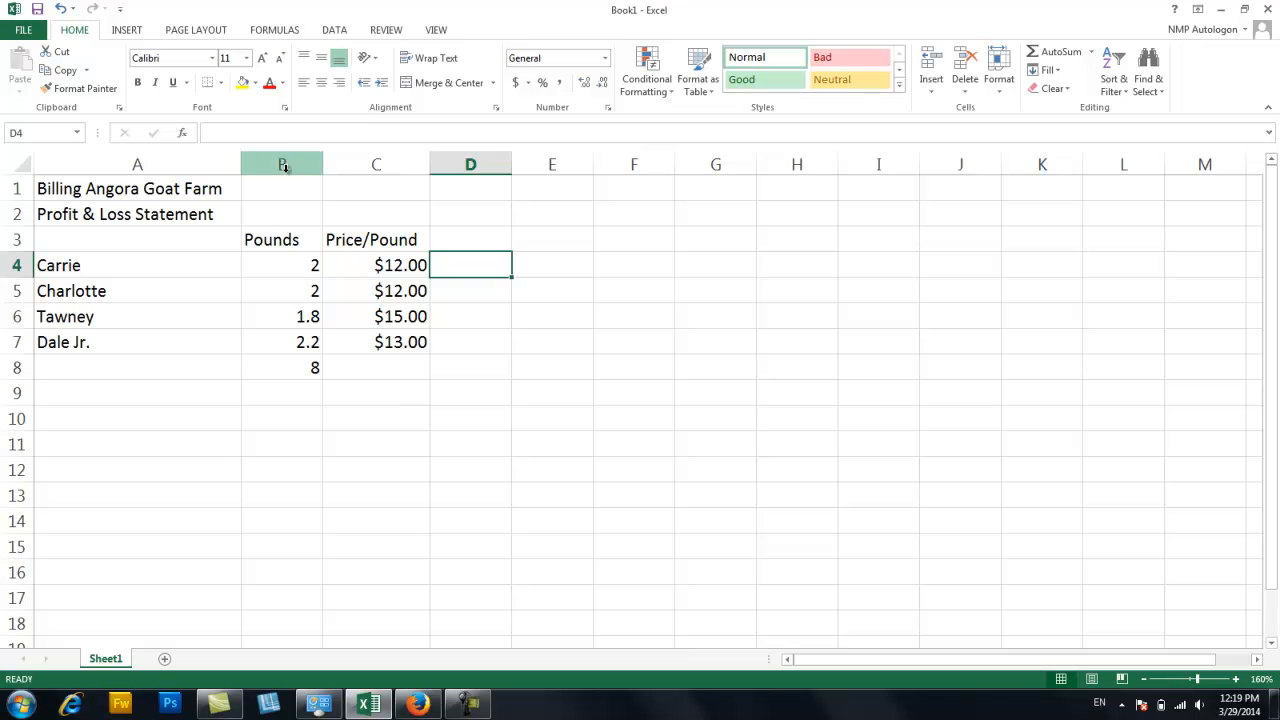
{"action": "left_click", "coordinate": [281, 164]}
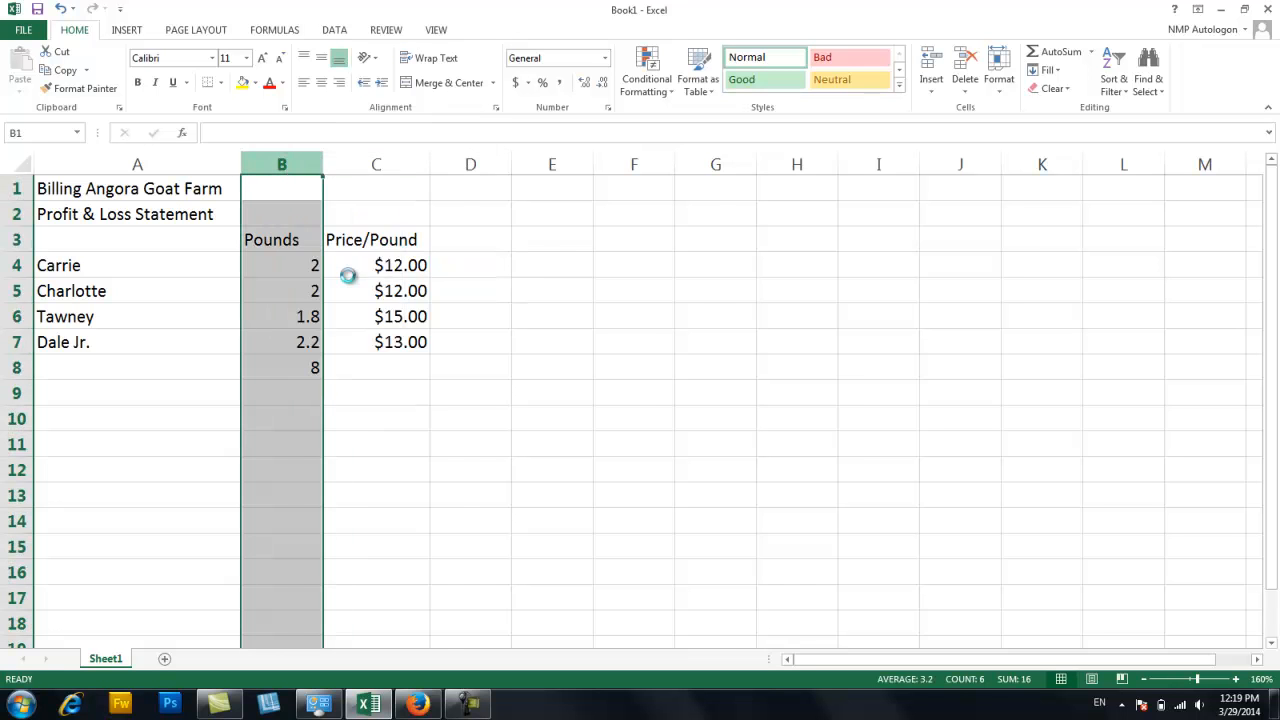
{"action": "left_click_drag", "start_coordinate": [323, 164], "coordinate": [448, 164]}
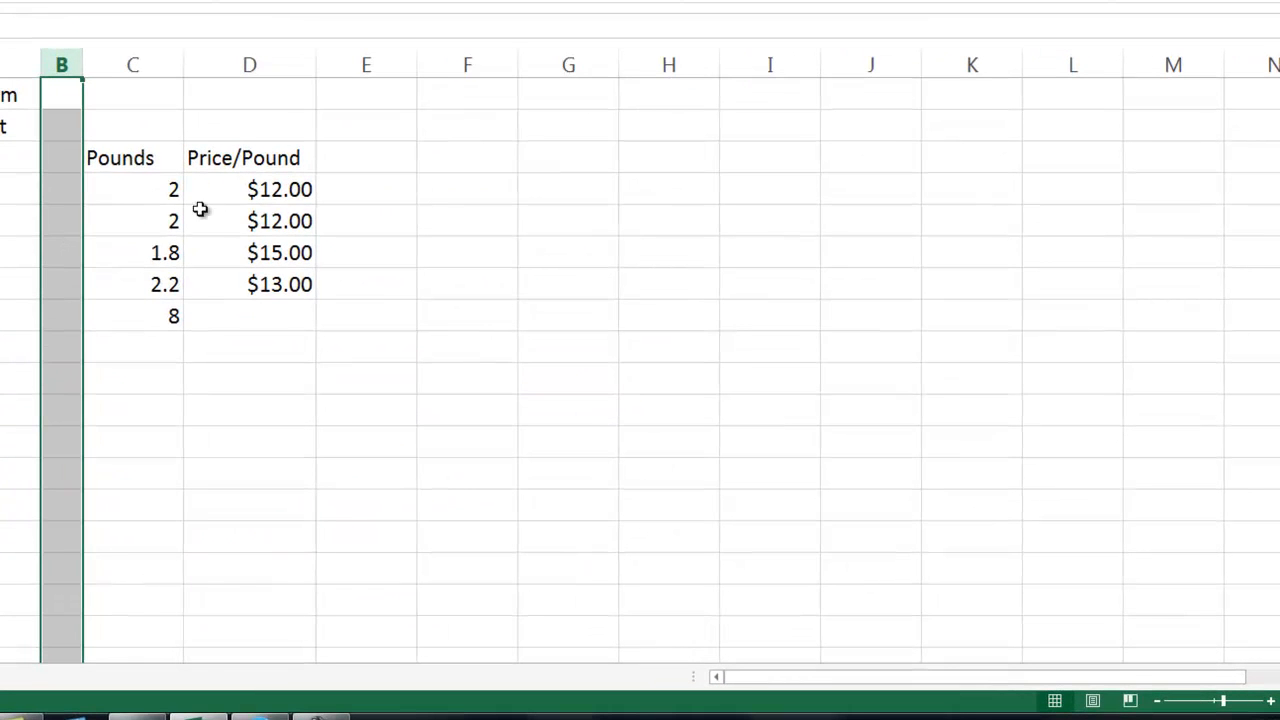
{"action": "mouse_move", "coordinate": [61, 318]}
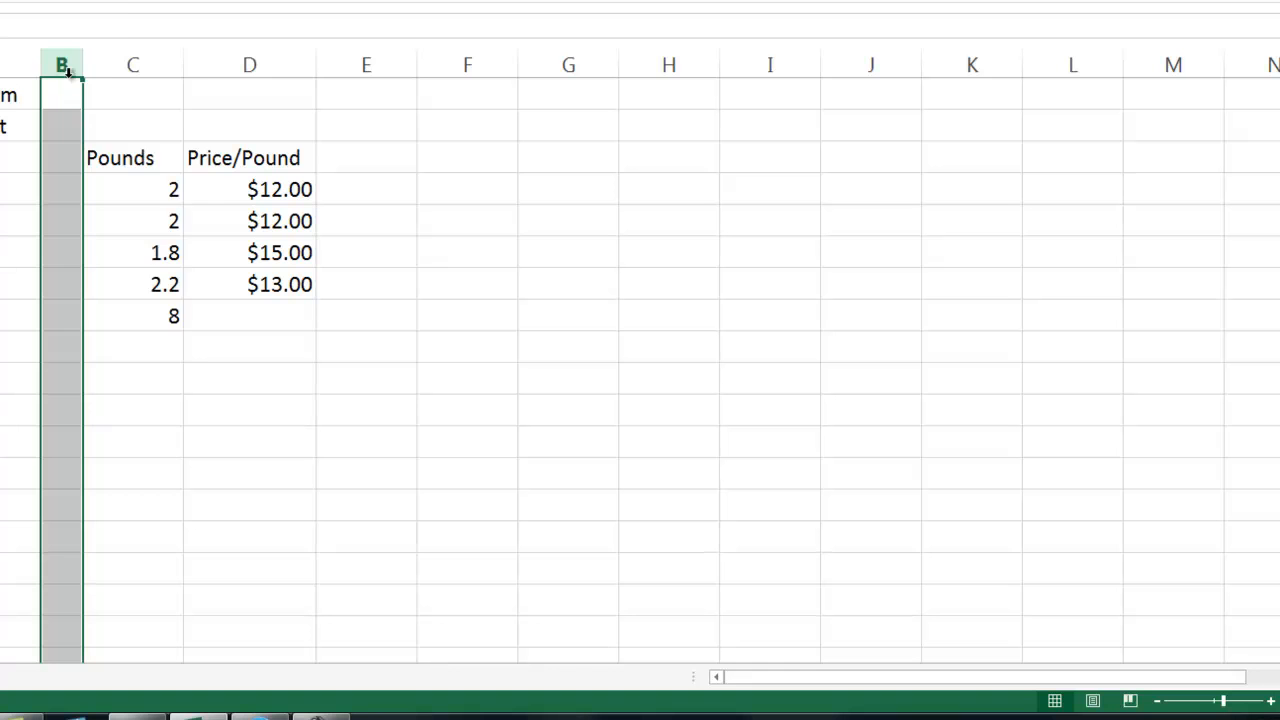
{"action": "right_click", "coordinate": [62, 63]}
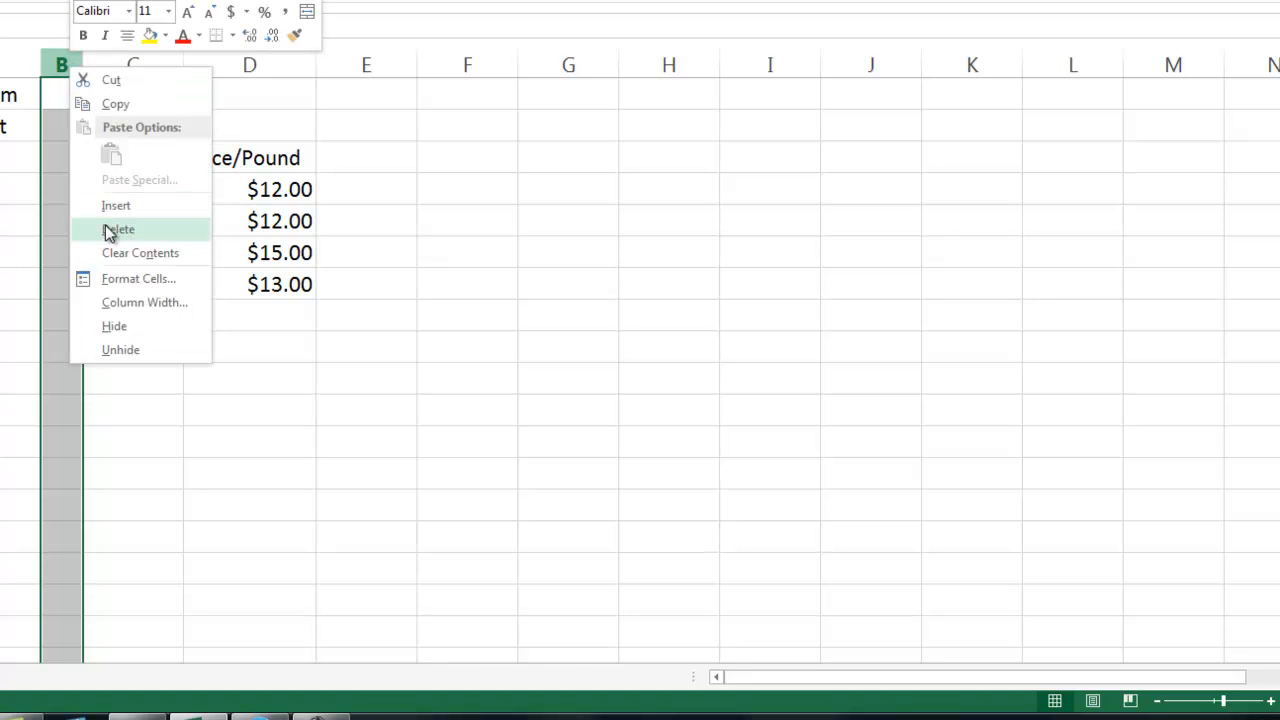
{"action": "left_click", "coordinate": [118, 229]}
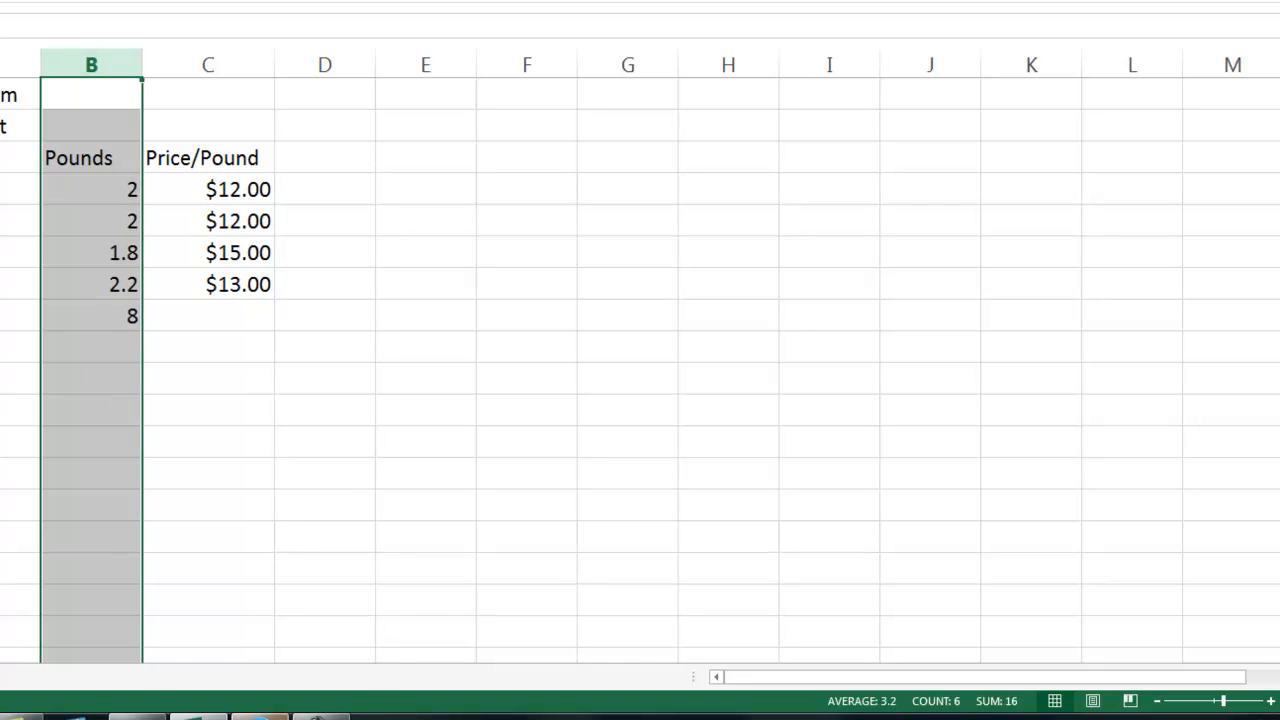
{"action": "mouse_move", "coordinate": [197, 717]}
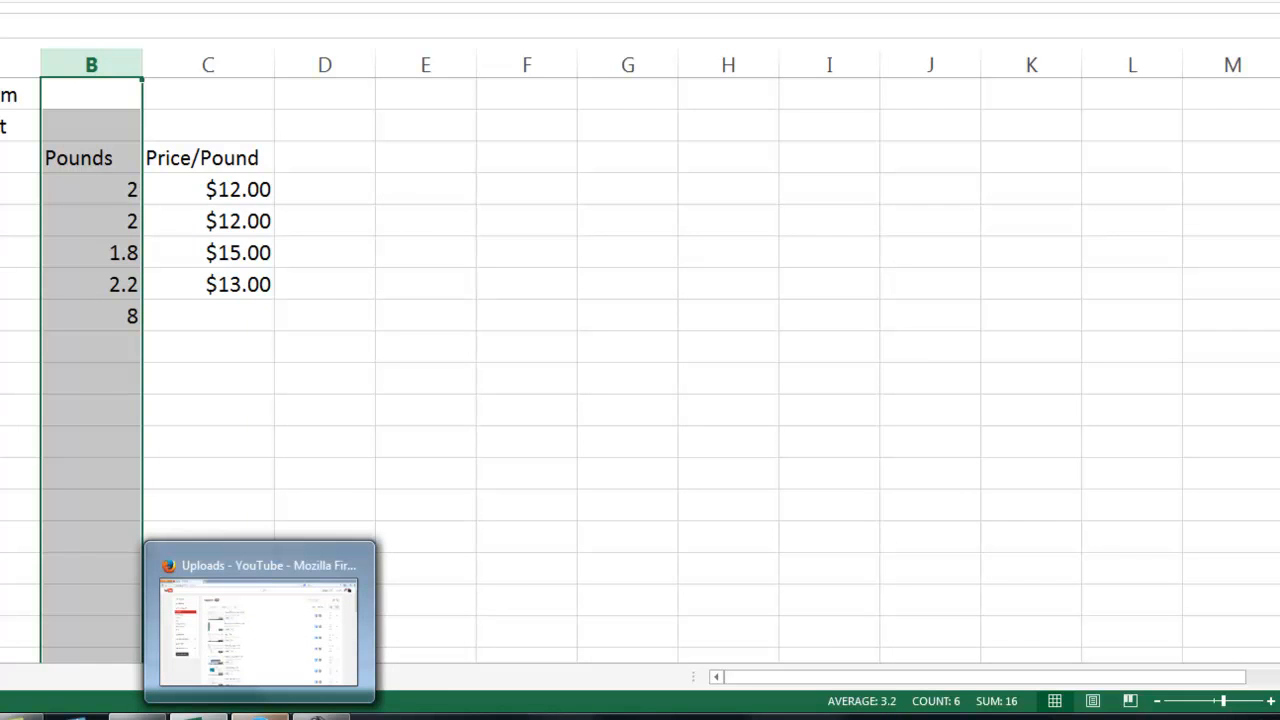